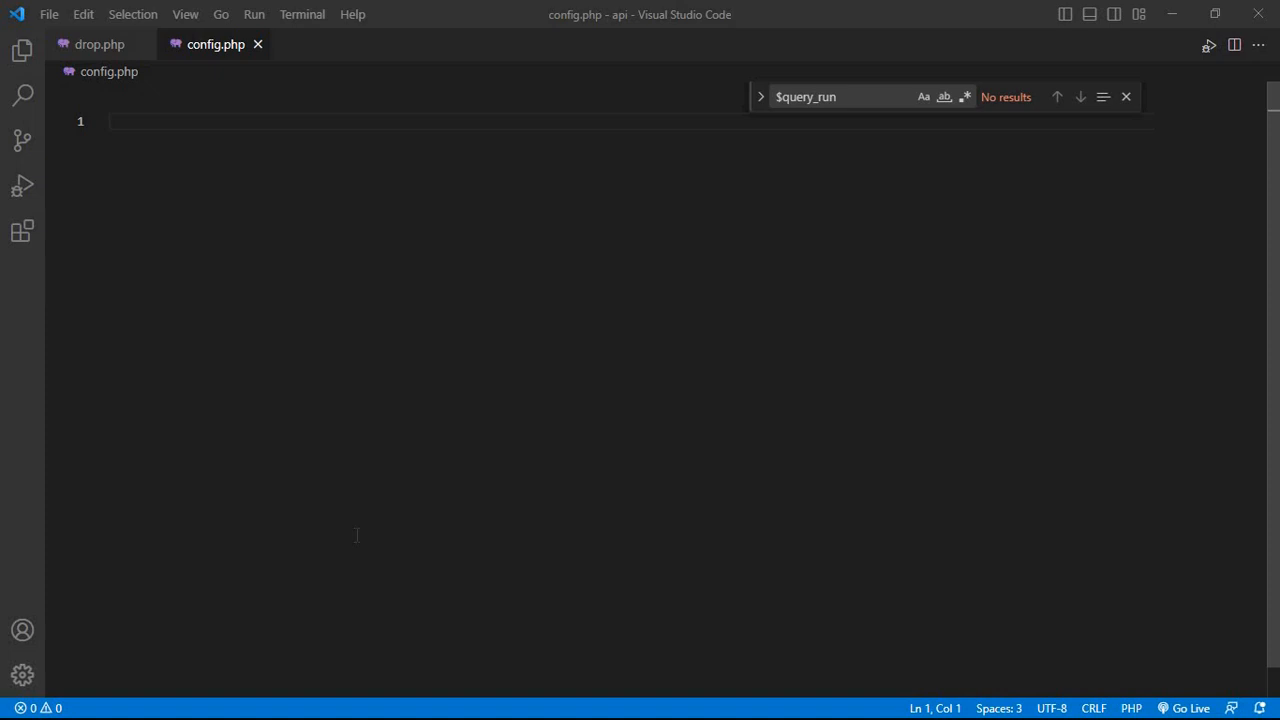
# - Open a <?php block with empty lines inside it
pyautogui.write('<??>')
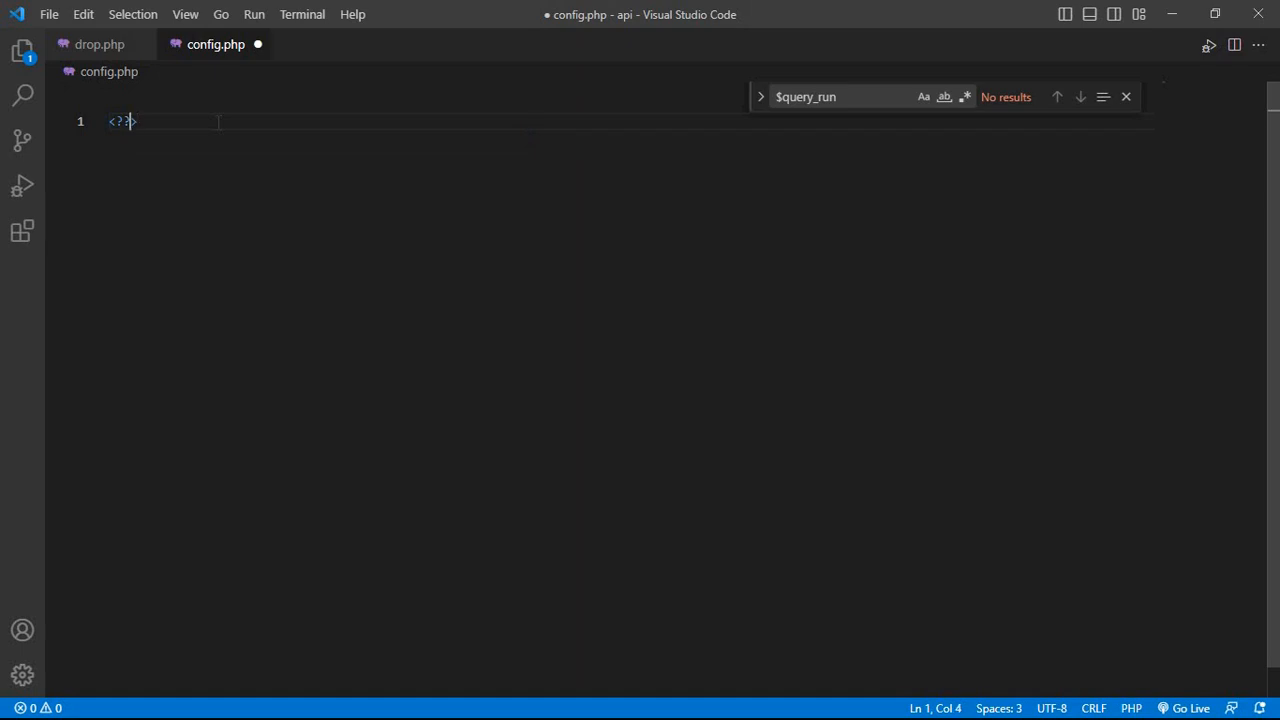
pyautogui.write('php')
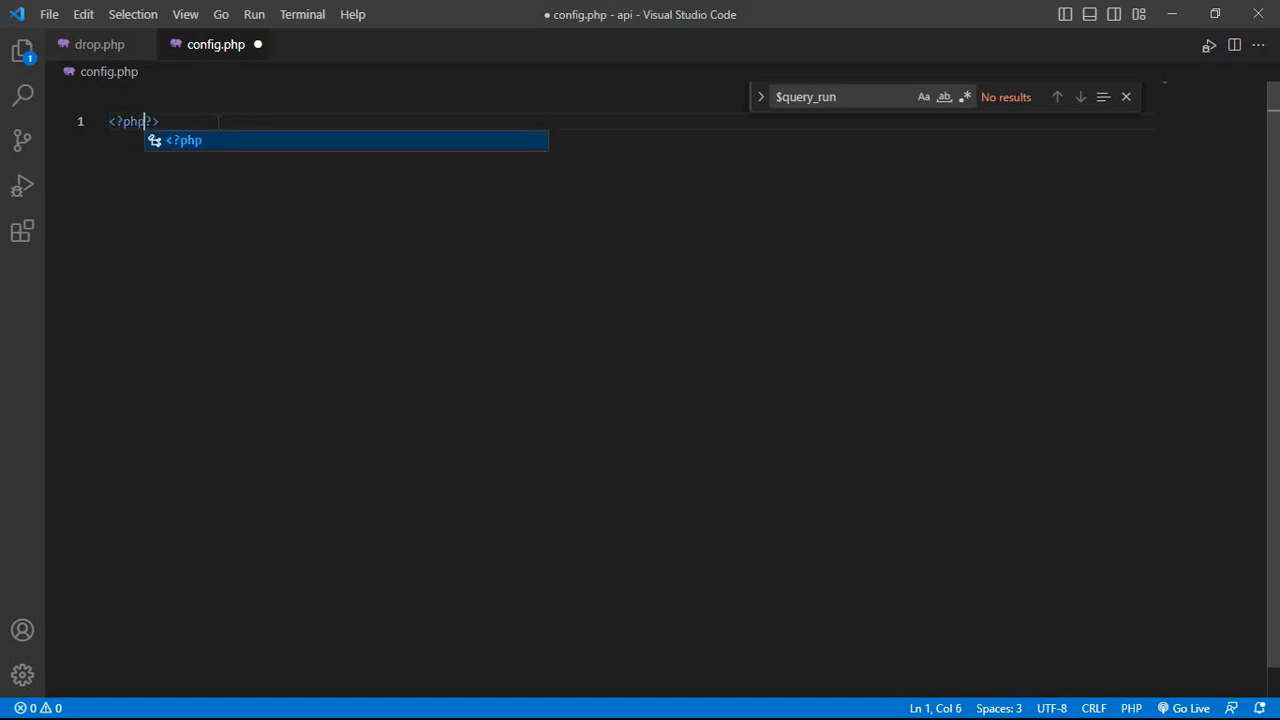
pyautogui.press('Enter')
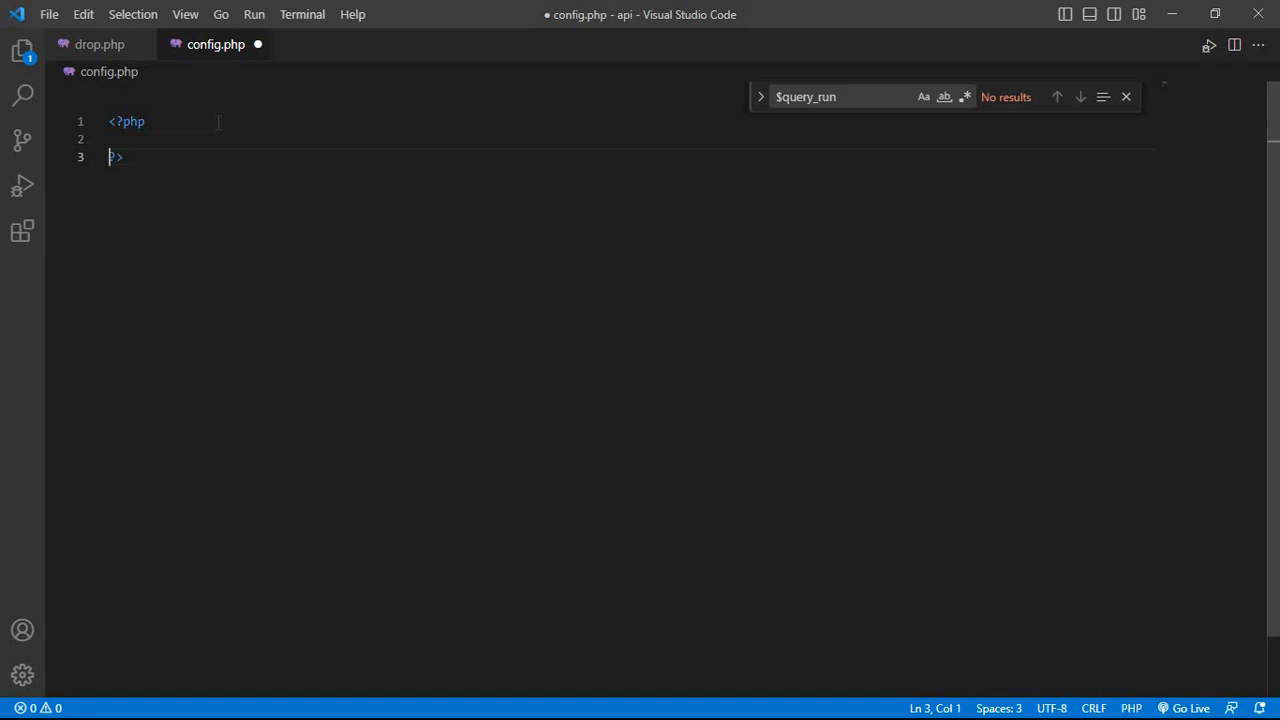
pyautogui.press('Enter')
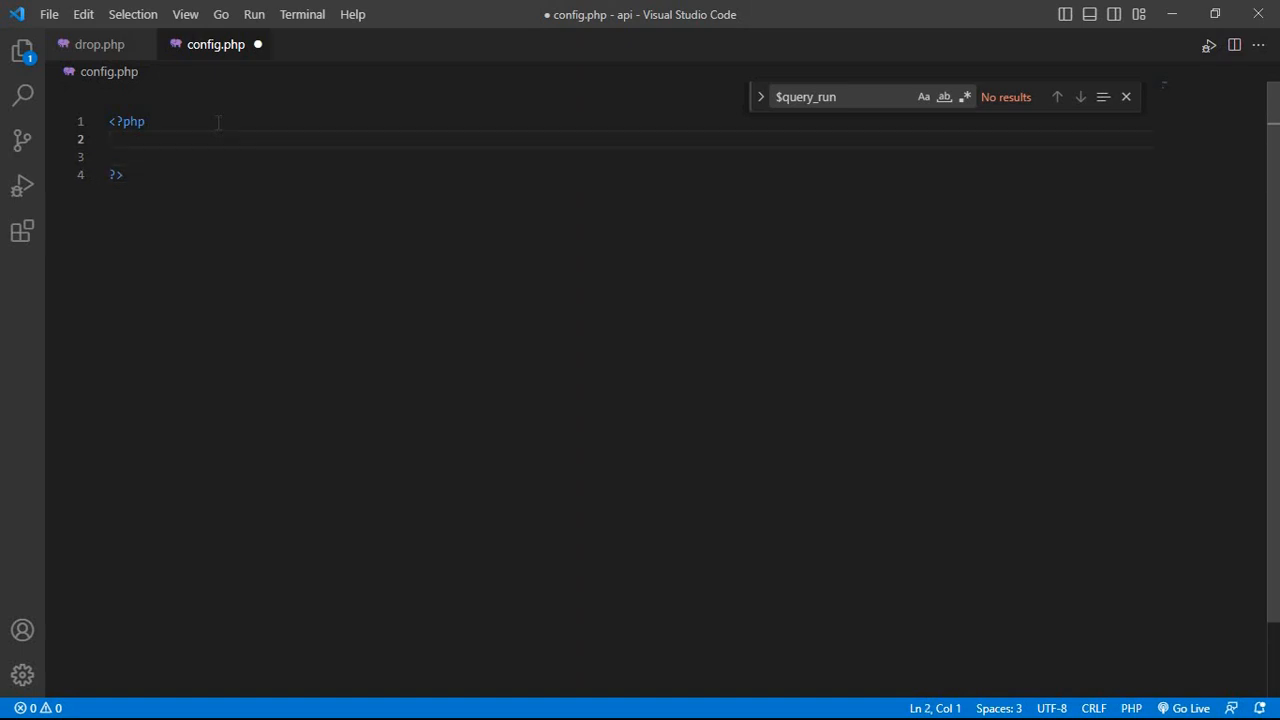
# - Set $servername to "localhost" on line 2
pyautogui.write('$serve')
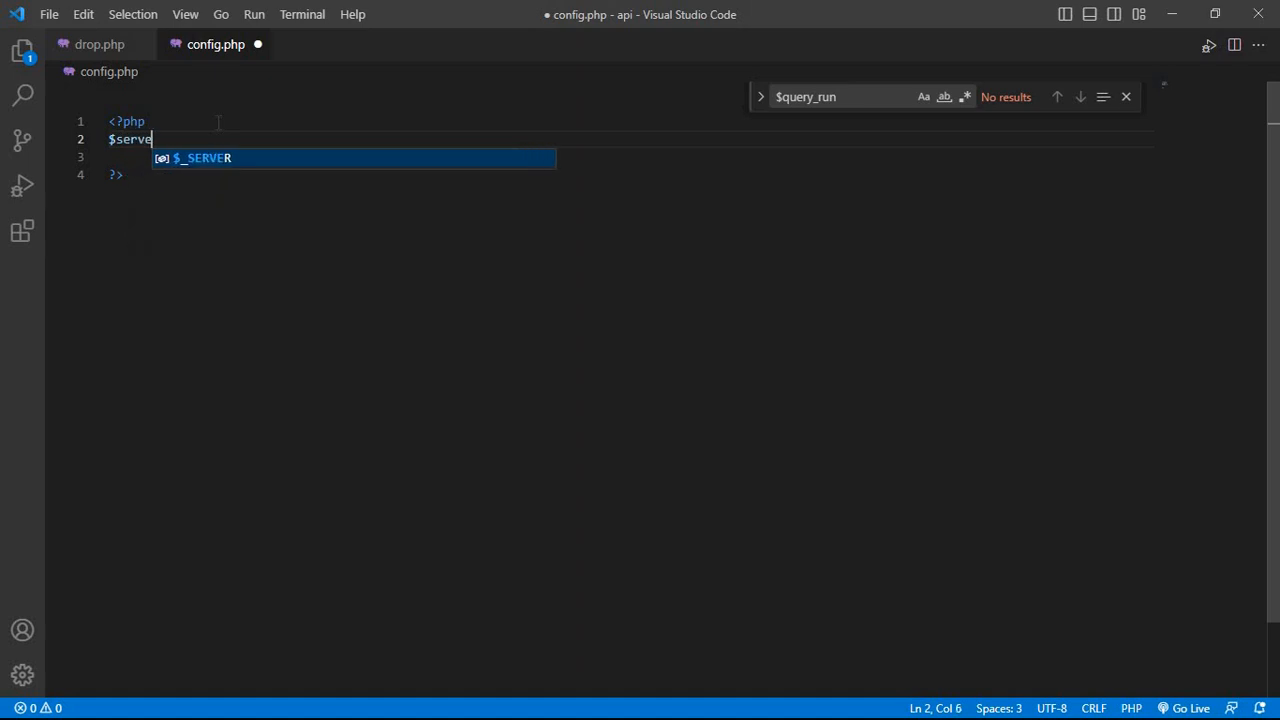
pyautogui.write('rname')
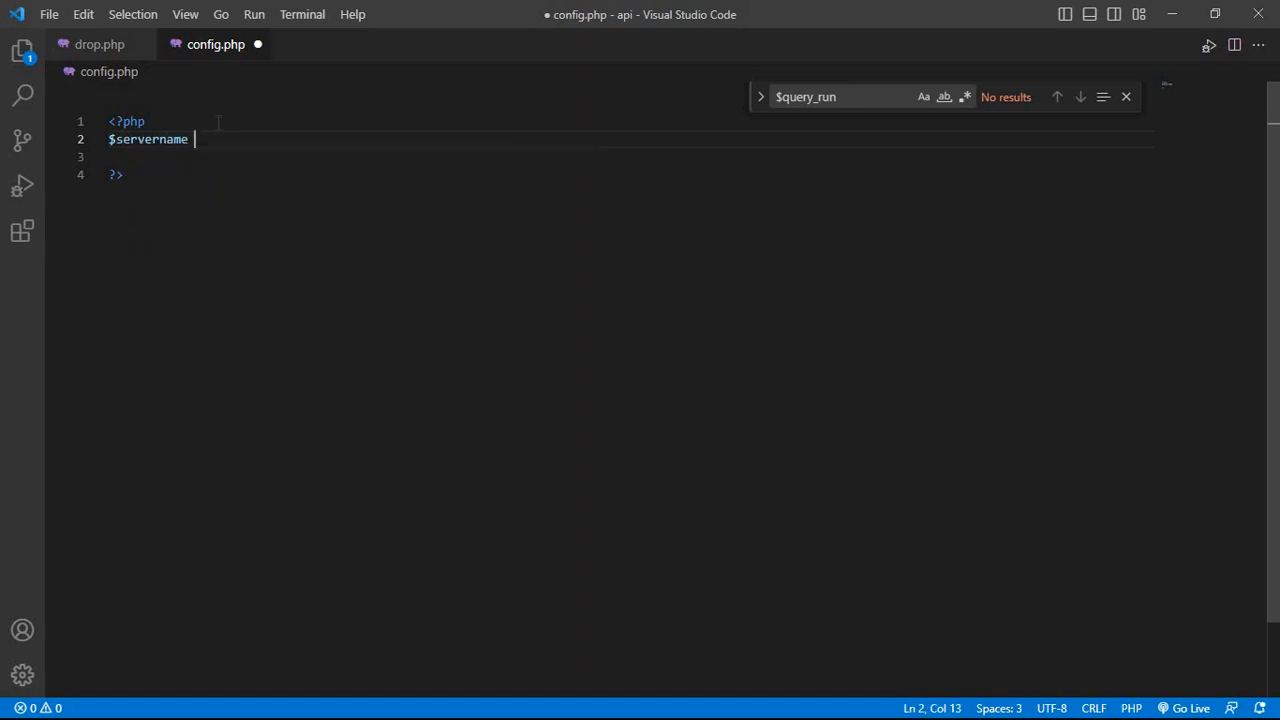
pyautogui.write('= ""')
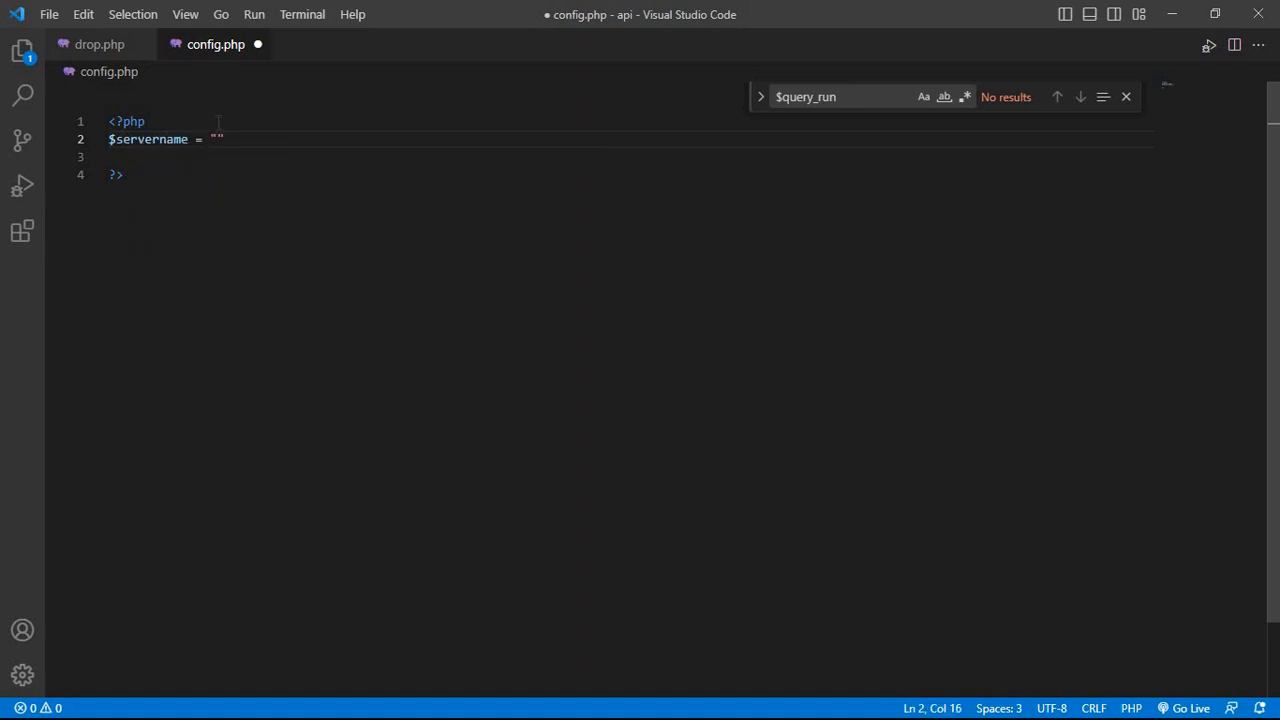
pyautogui.write('local')
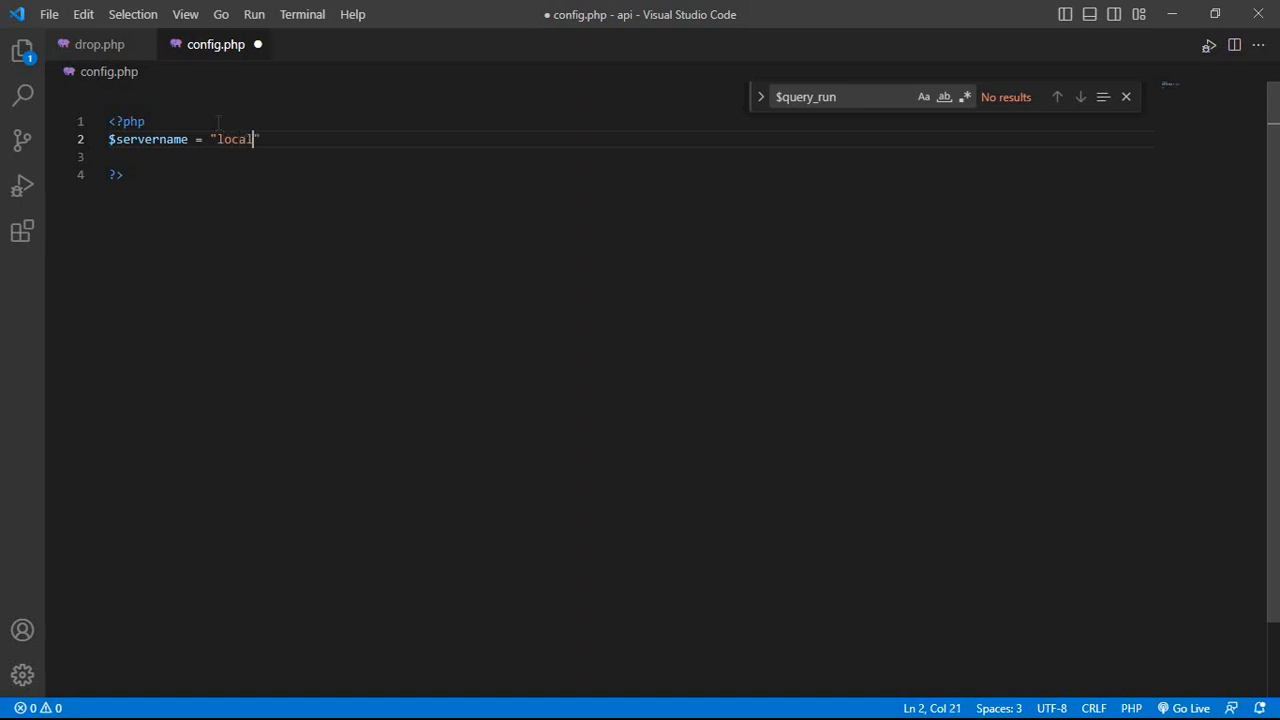
pyautogui.write('host')
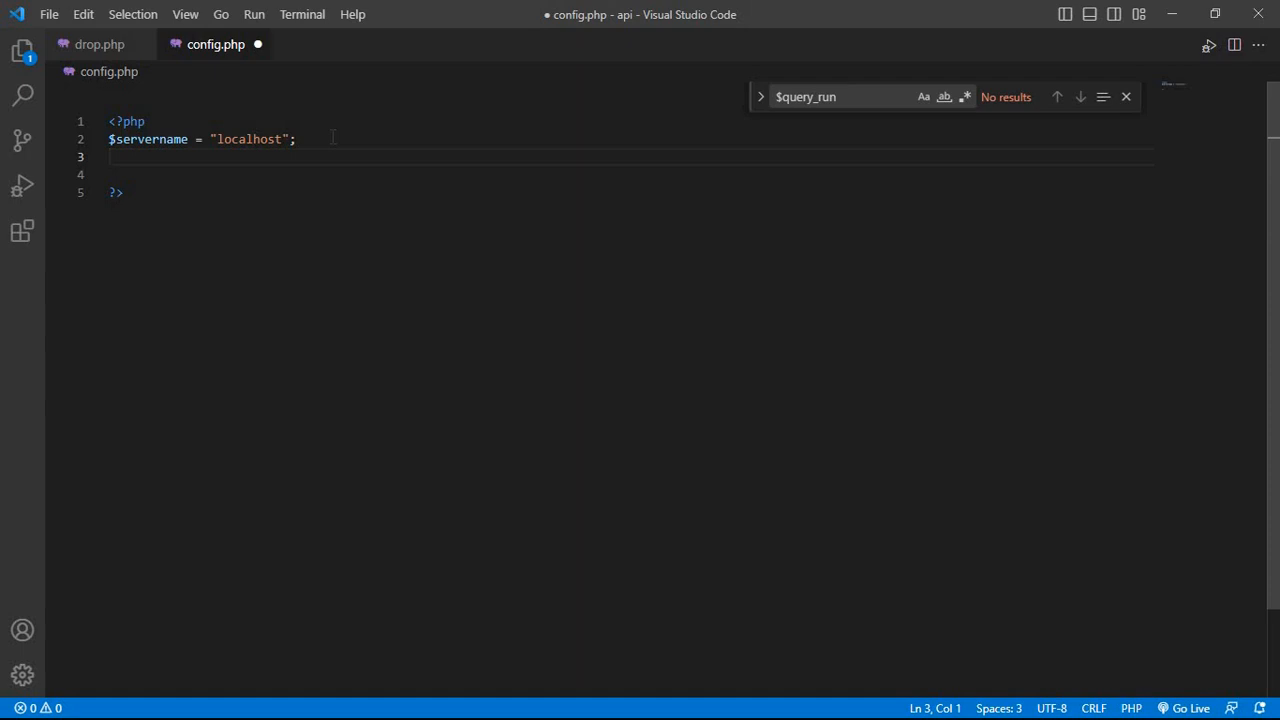
# - Add a $username variable set to "root"
pyautogui.write('$')
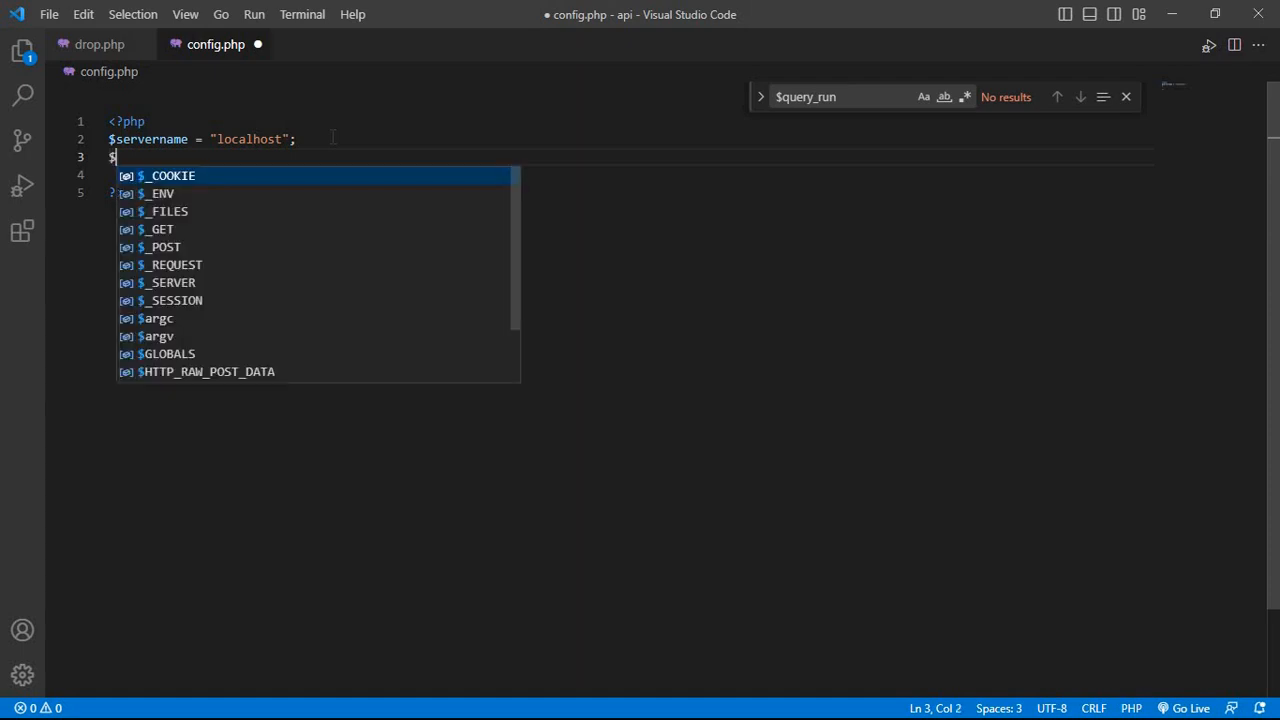
pyautogui.write('usernam')
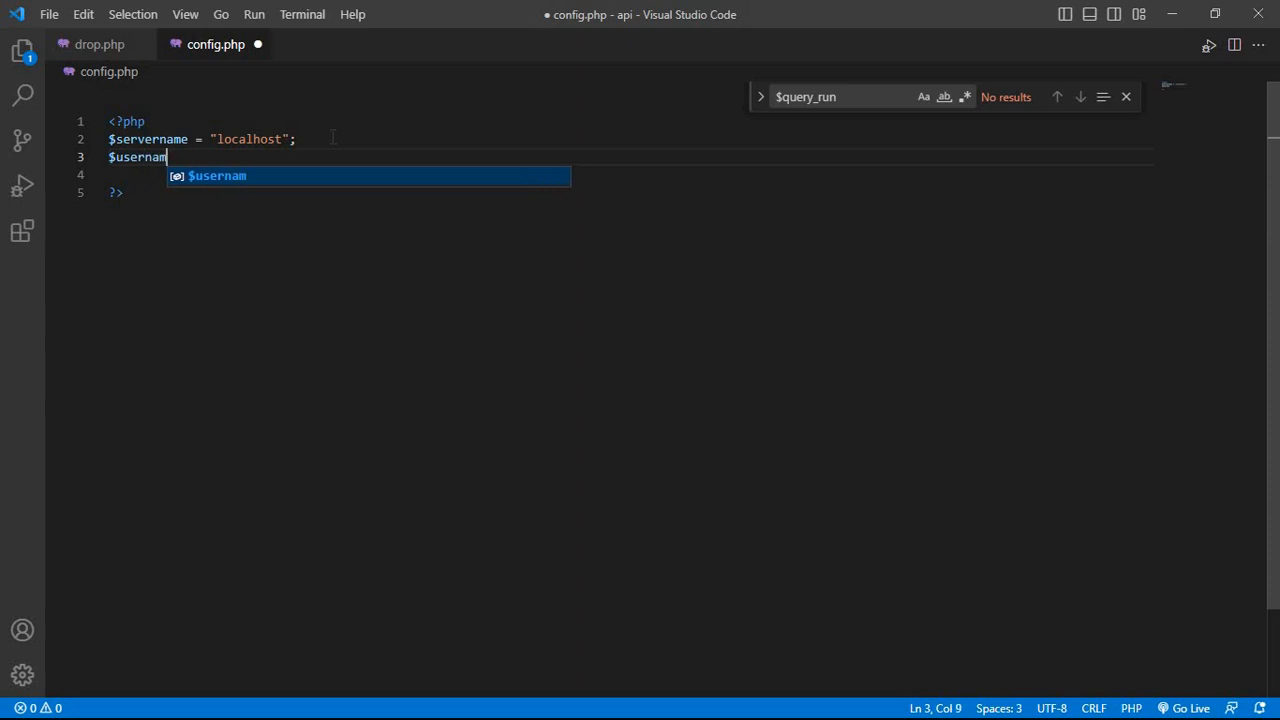
pyautogui.write('e= "')
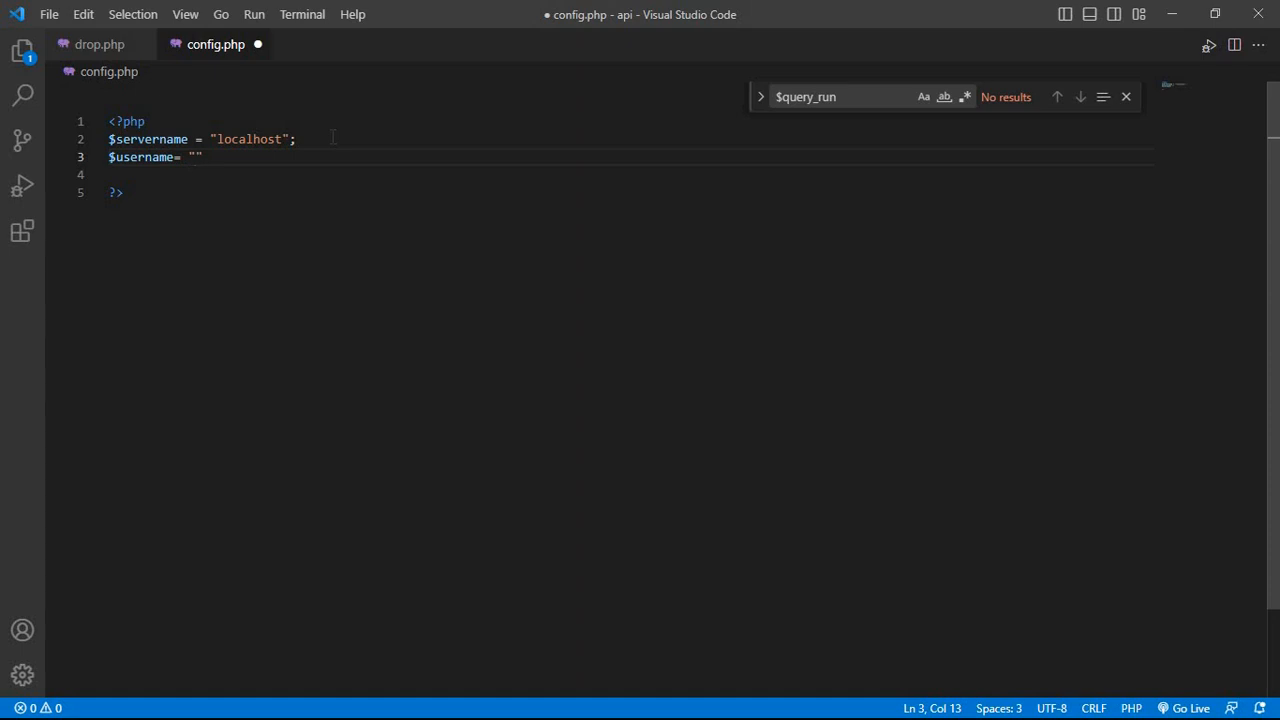
pyautogui.write('root')
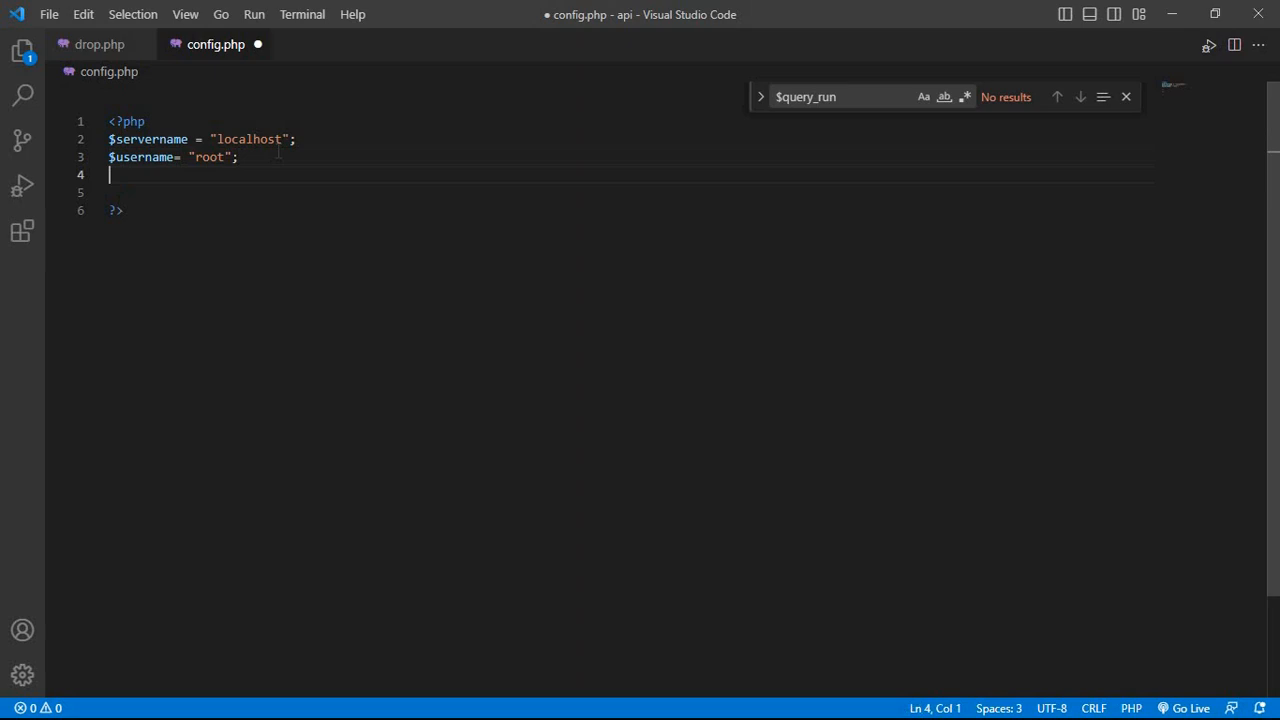
# - Add a $password variable set to an empty string ""
pyautogui.write('$')
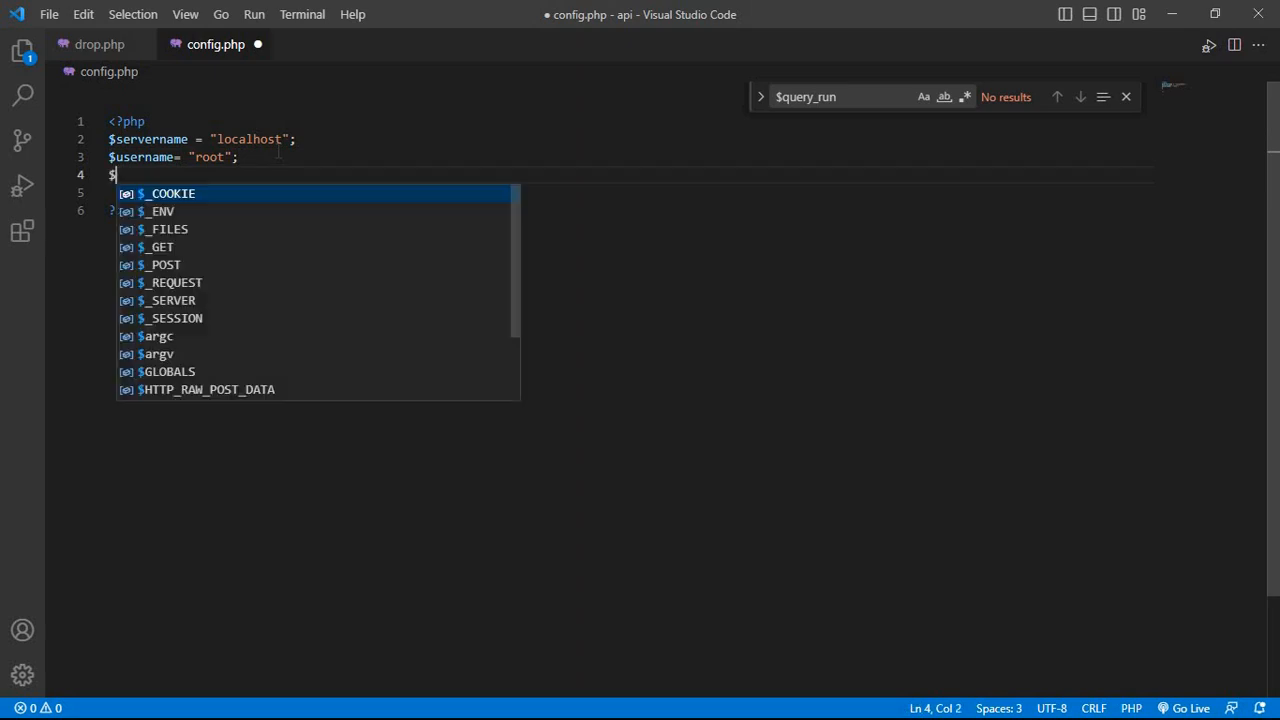
pyautogui.write('password')
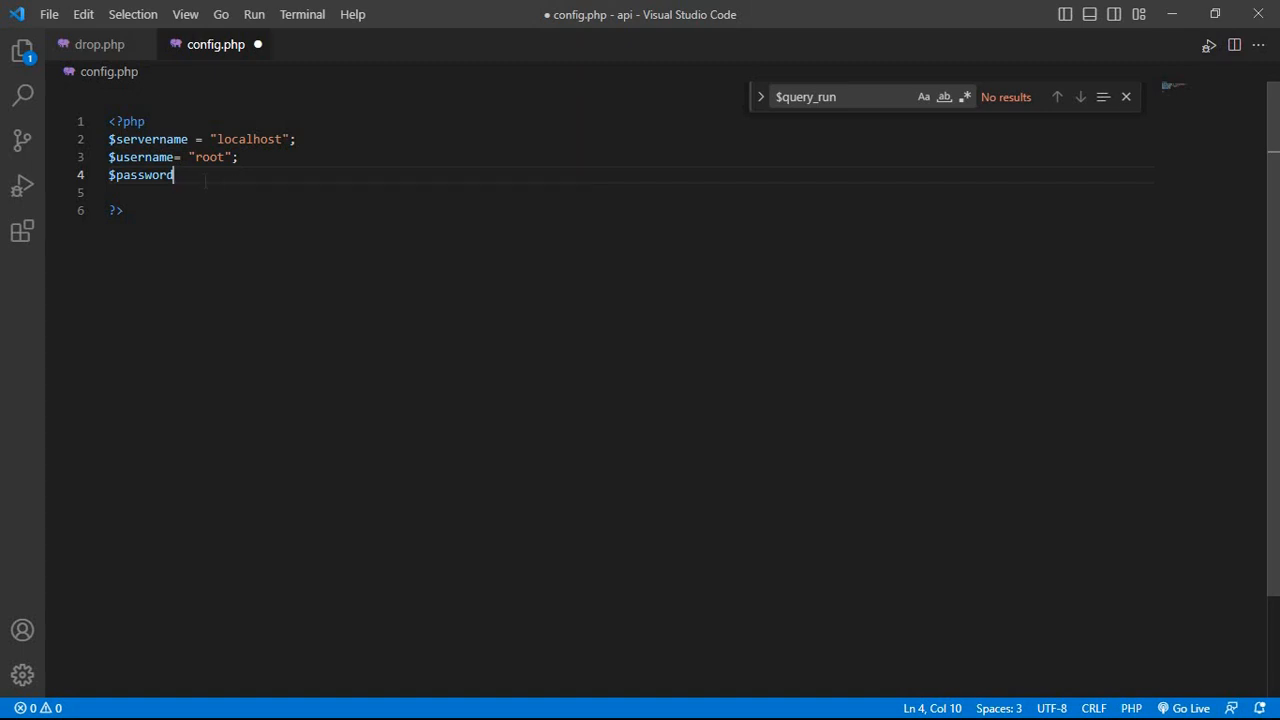
pyautogui.write('=')
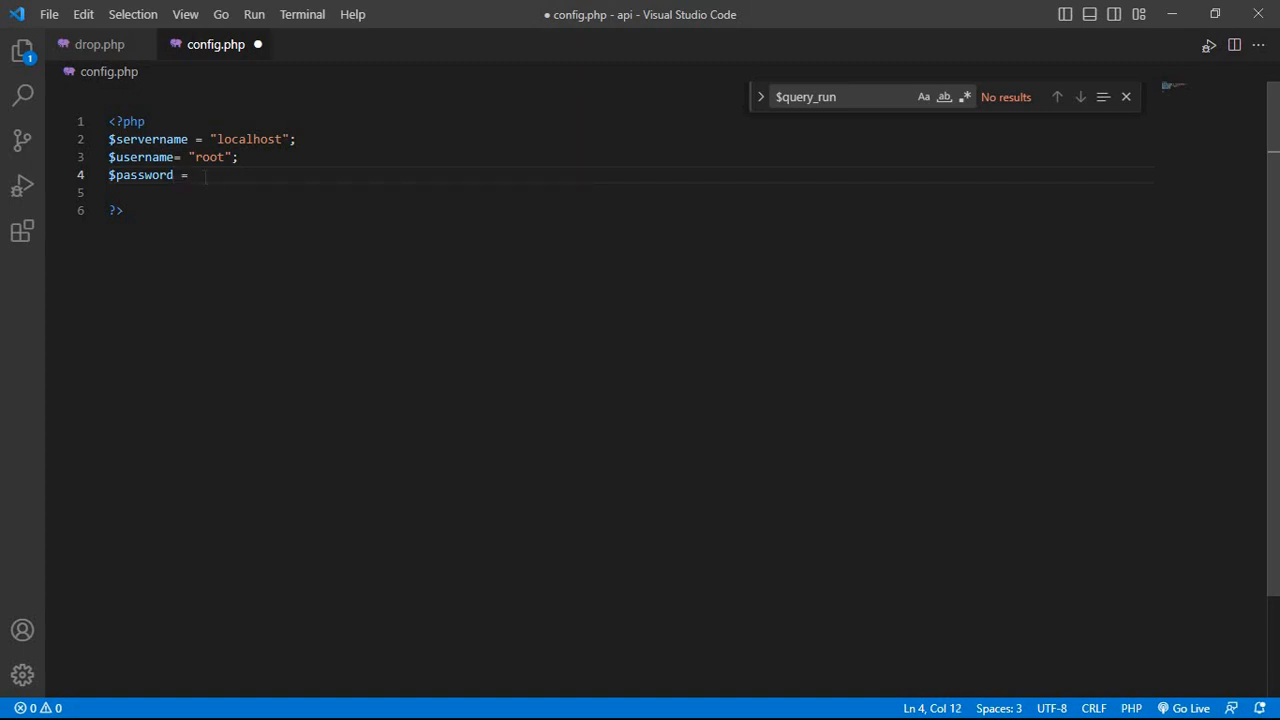
pyautogui.write('"";')
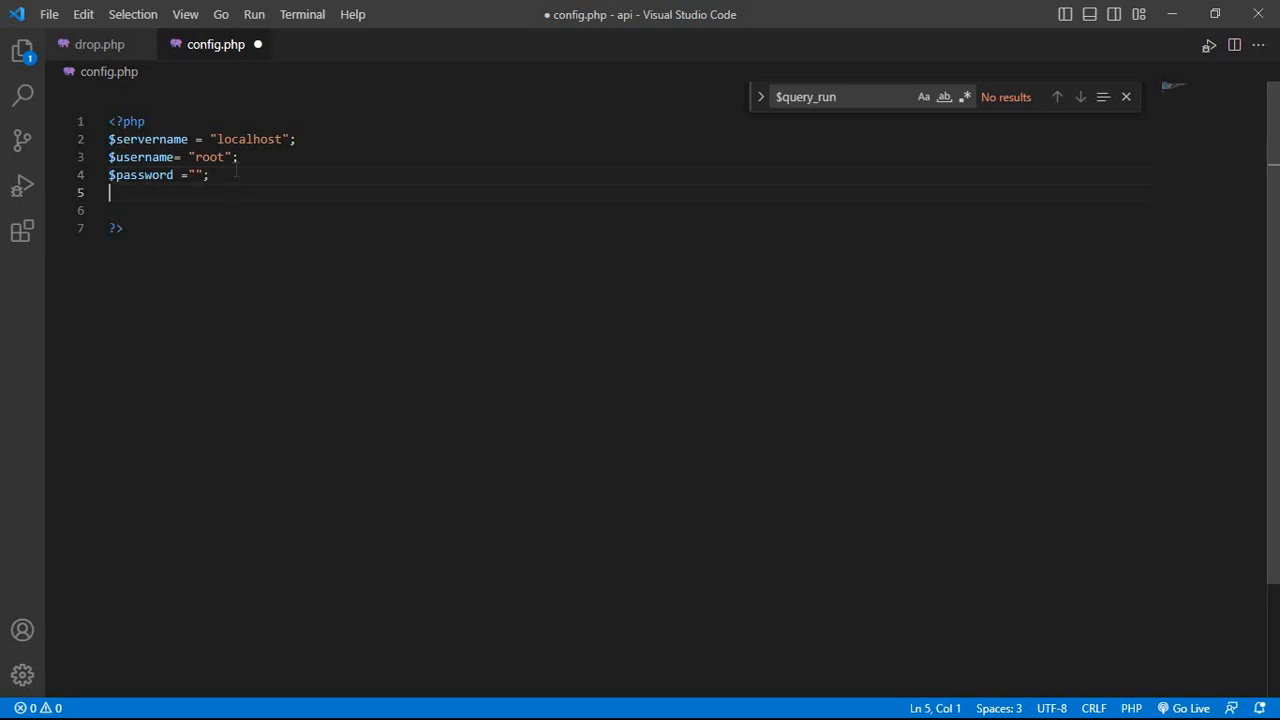
# - Write $db = "api"; and confirm the api database name in phpMyAdmin
pyautogui.write('$')
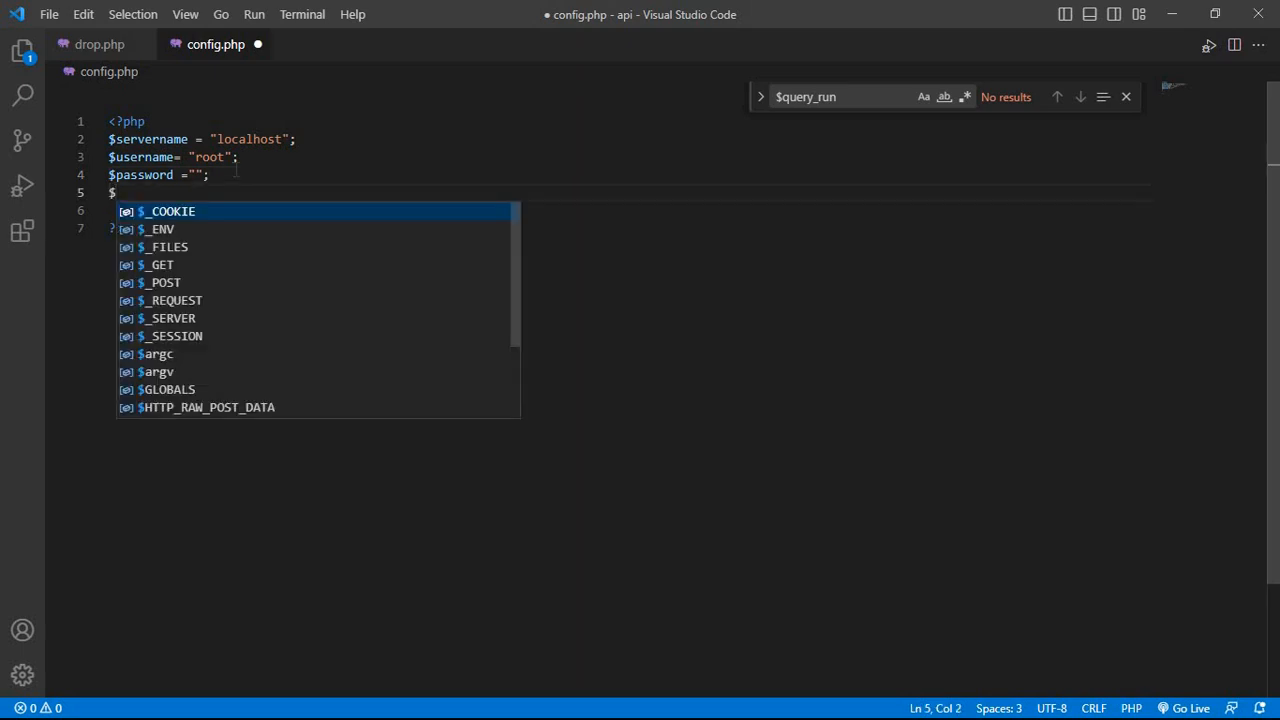
pyautogui.write('db')
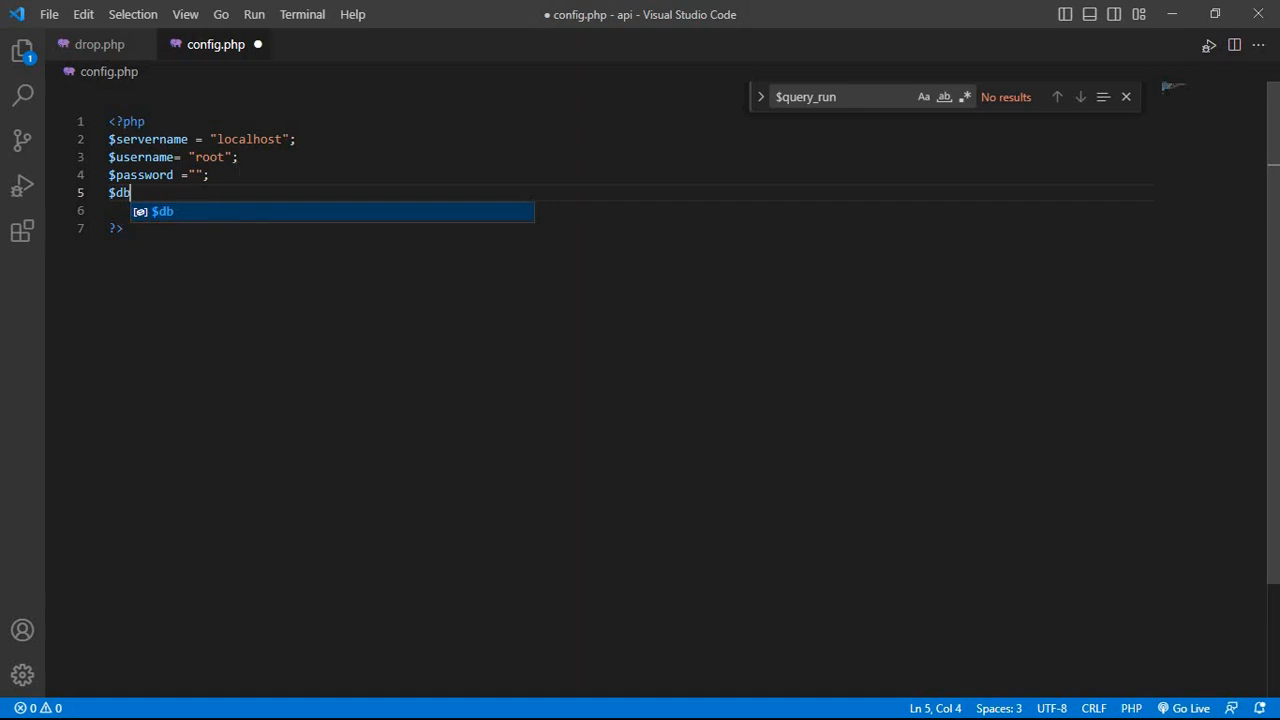
pyautogui.write('= "api')
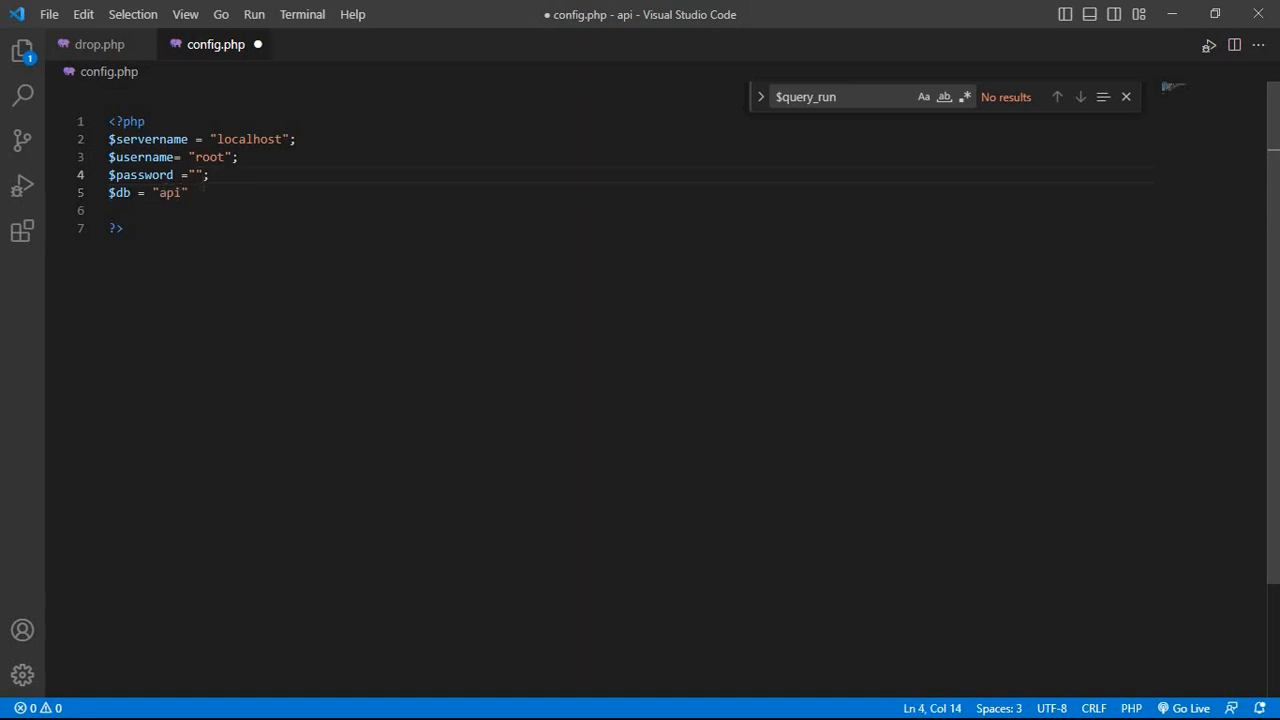
pyautogui.click(188, 192)
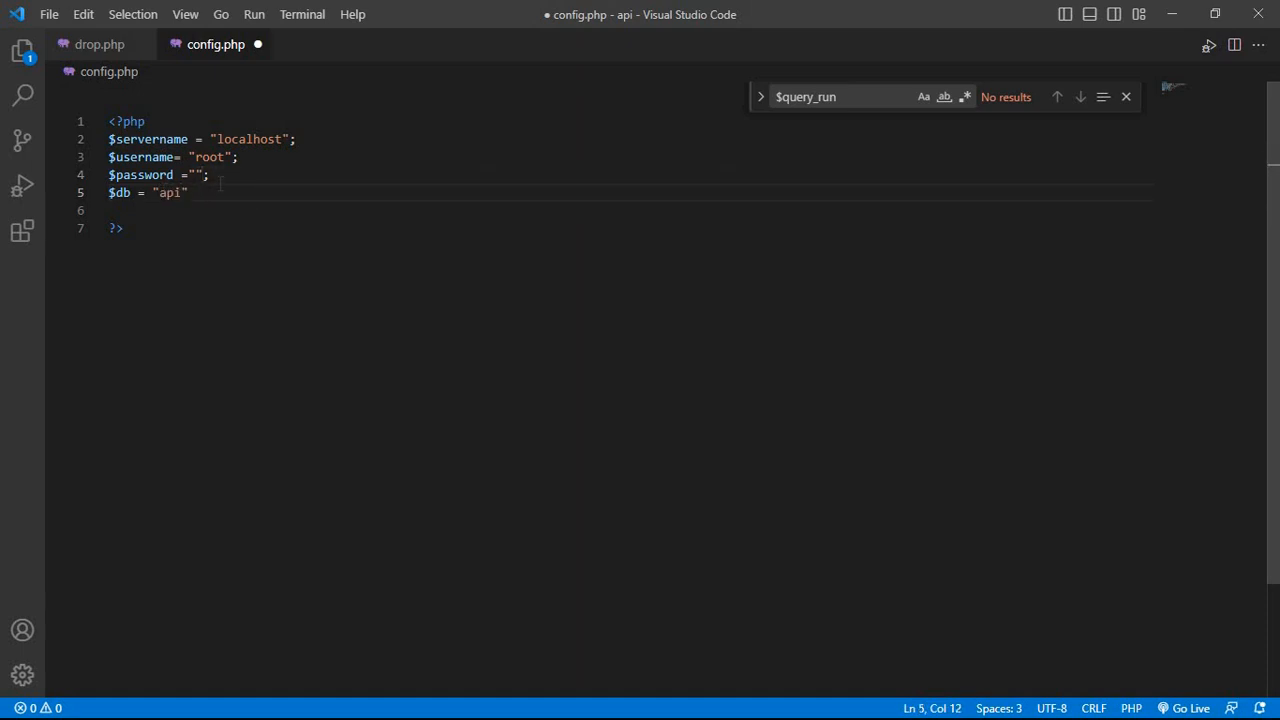
pyautogui.write(';')
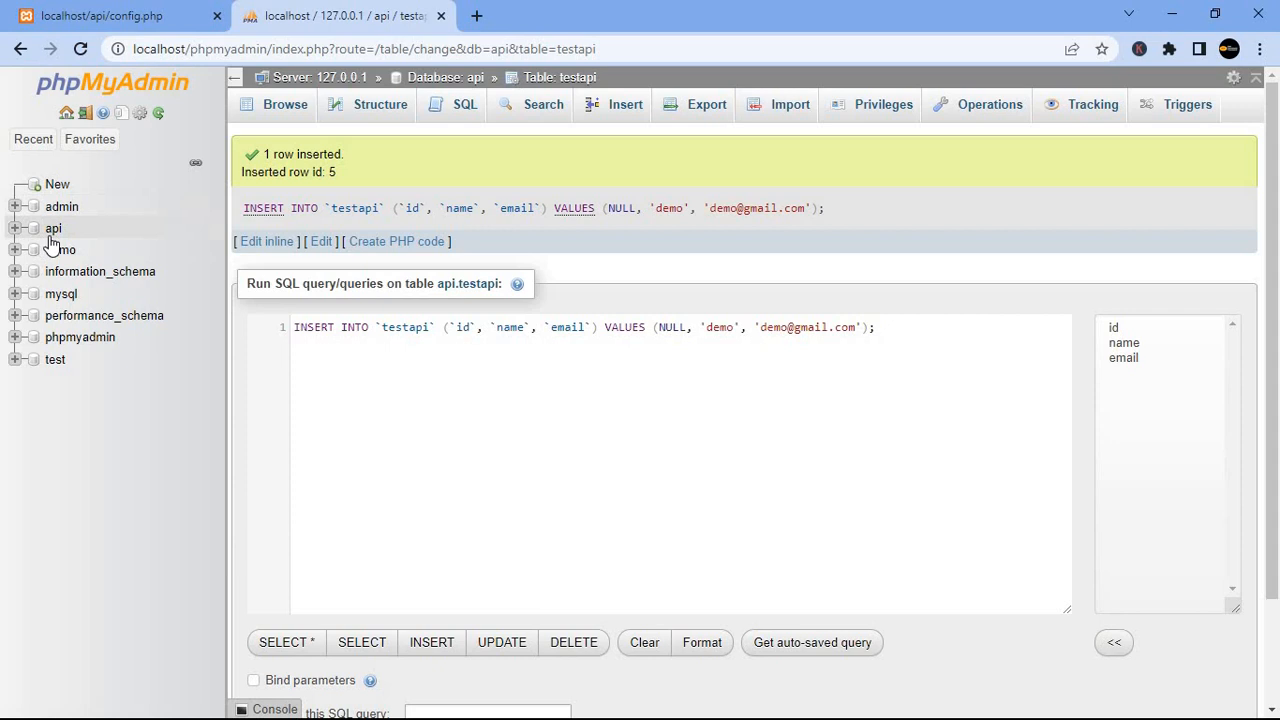
pyautogui.click(53, 228)
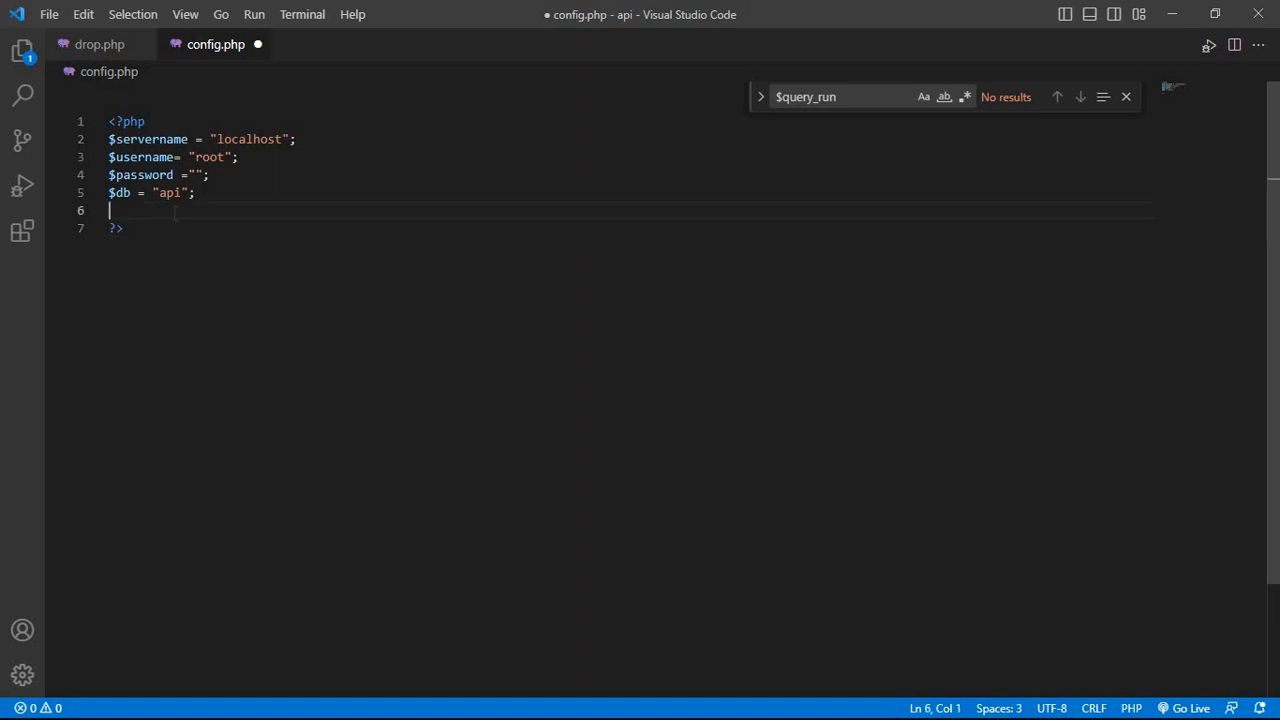
# - Type $conn = mysqli_connect(); with empty parentheses on line 6
pyautogui.write('$')
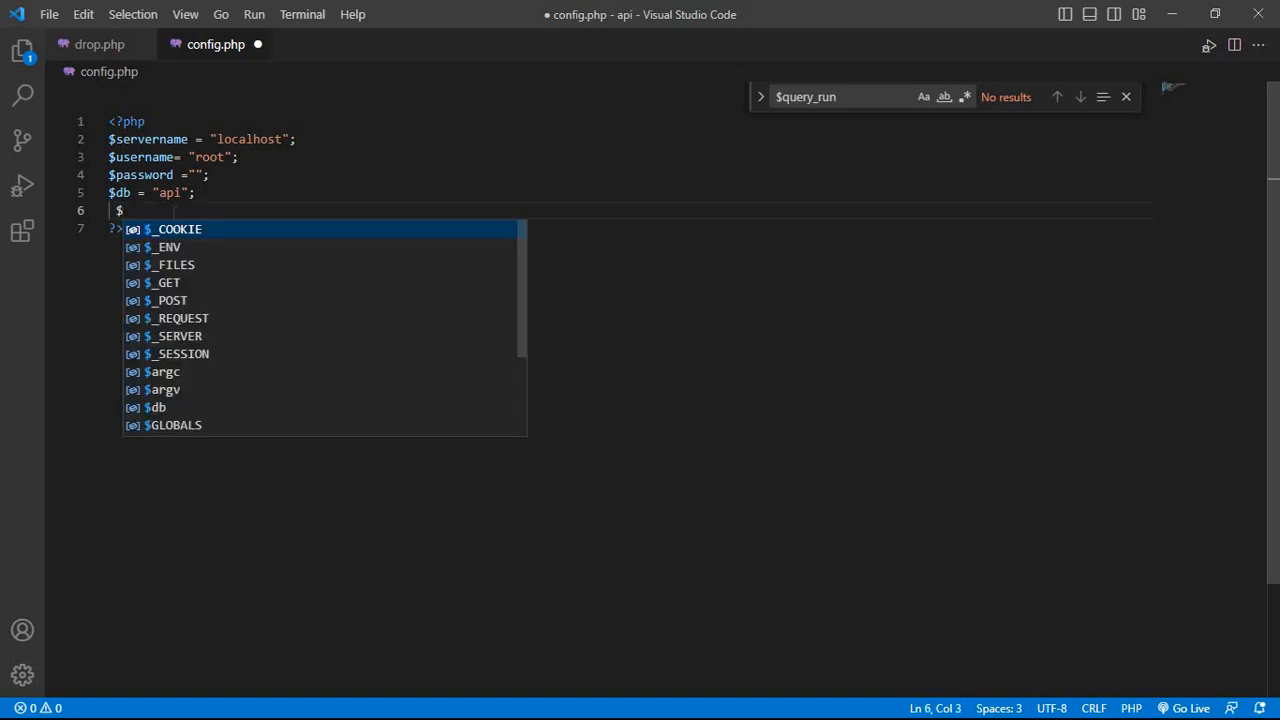
pyautogui.write('conn')
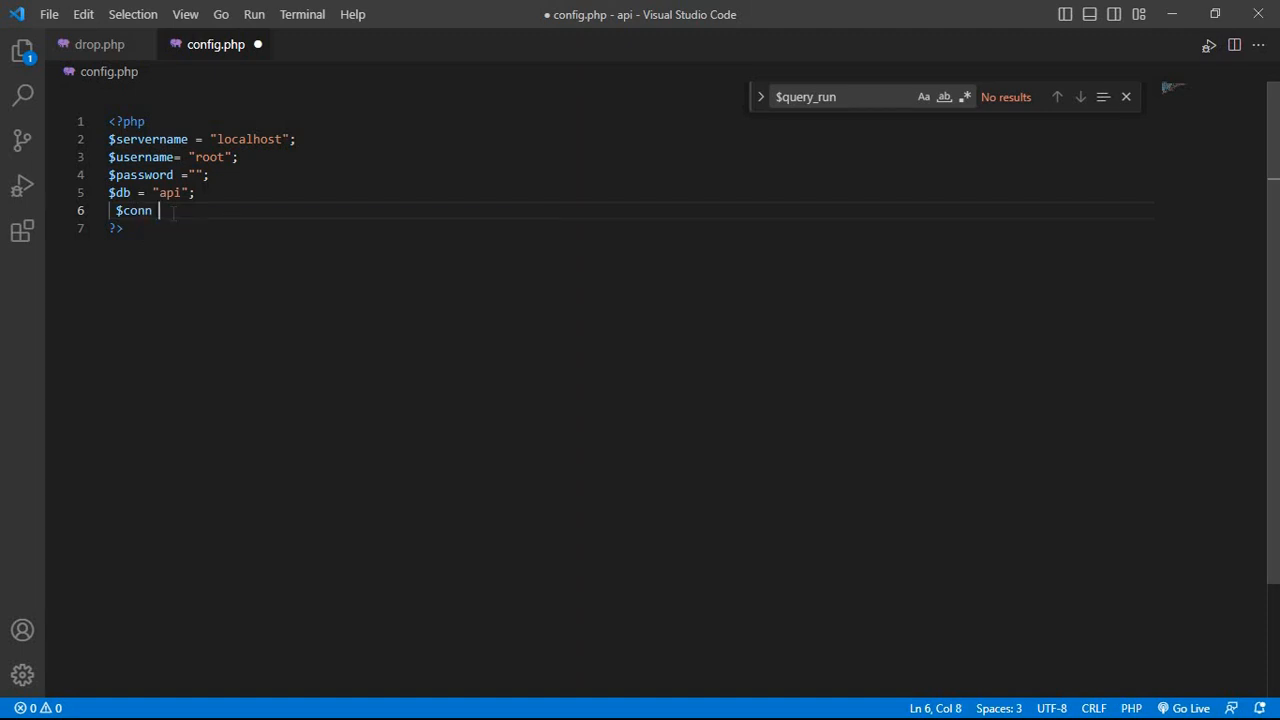
pyautogui.write('= m')
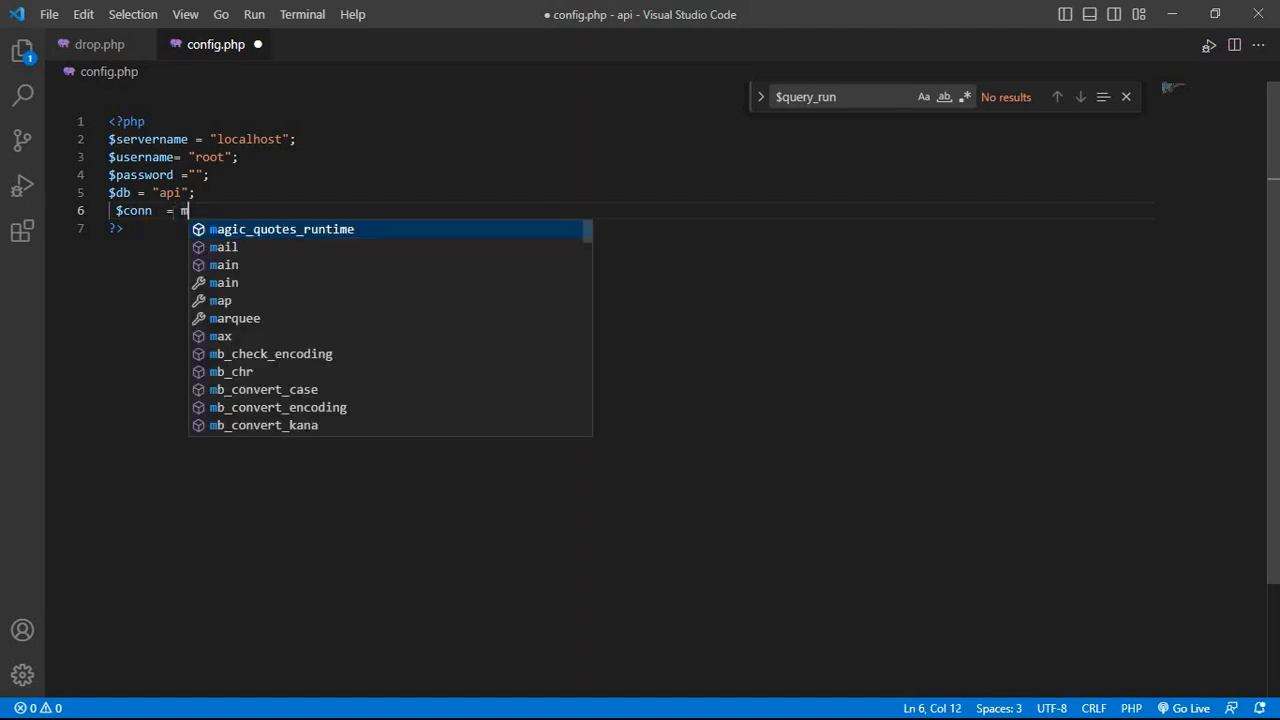
pyautogui.write('ysql')
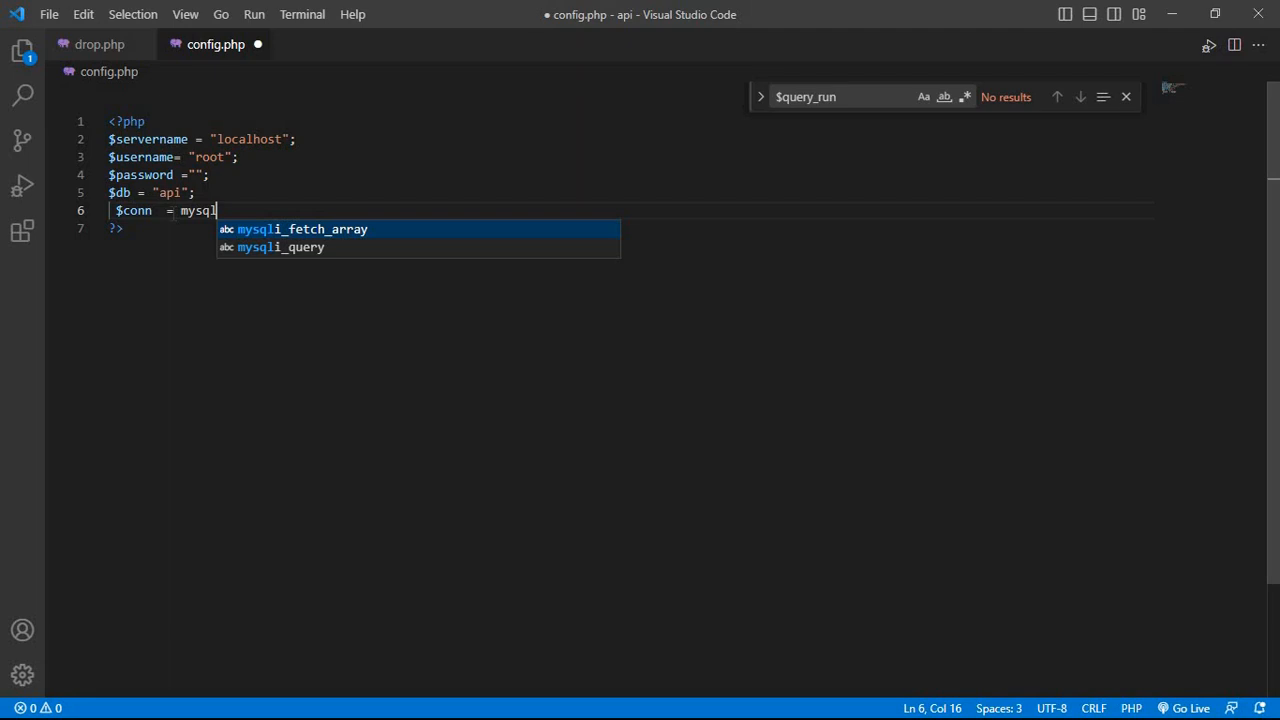
pyautogui.write('_')
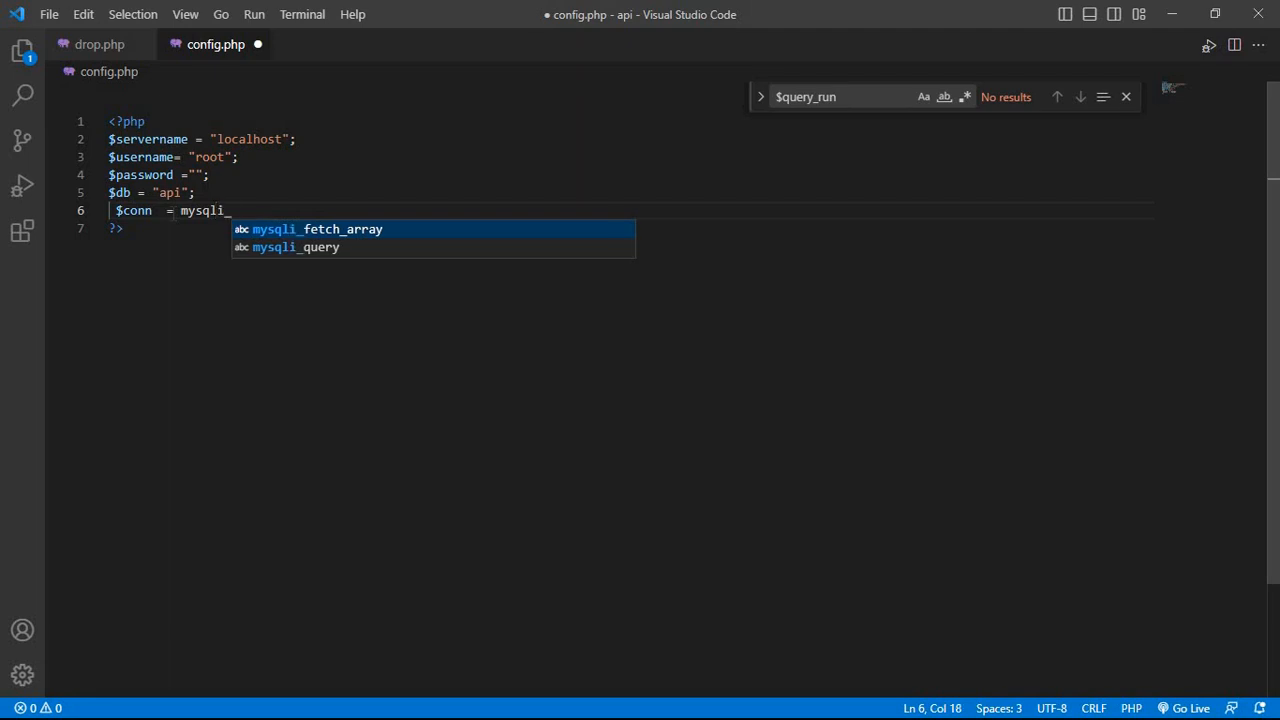
pyautogui.write('con')
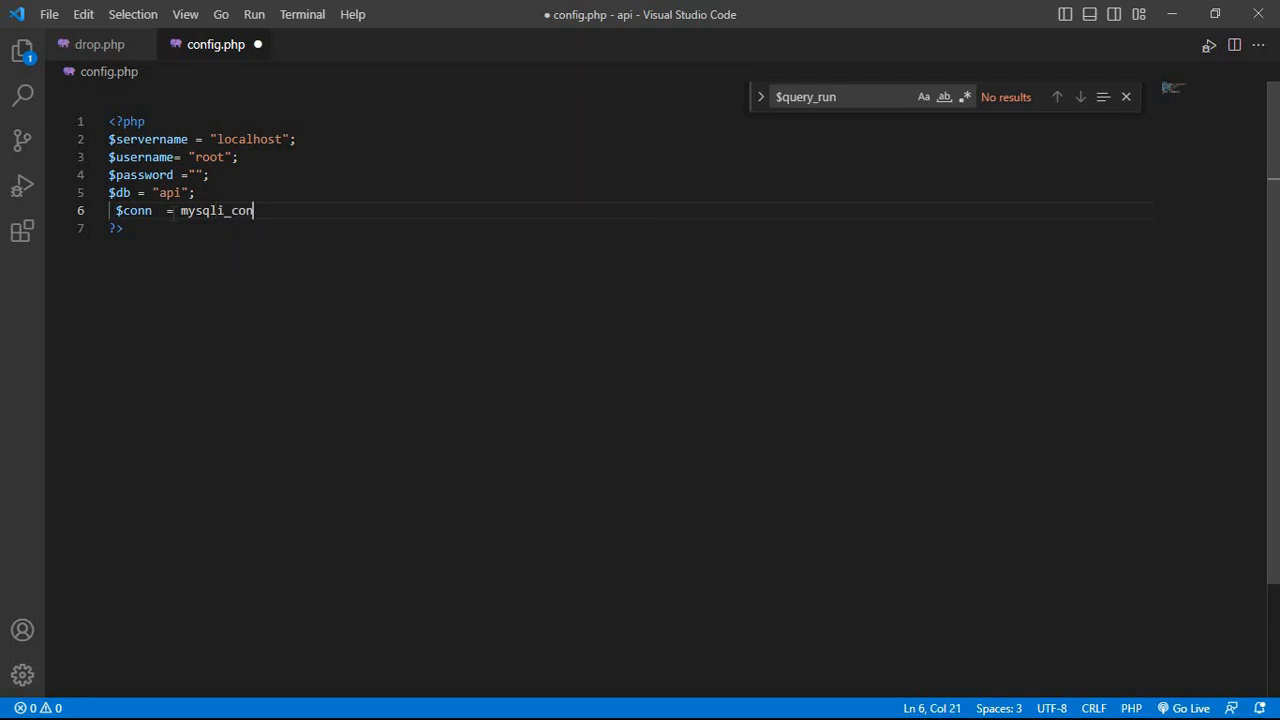
pyautogui.write('nect')
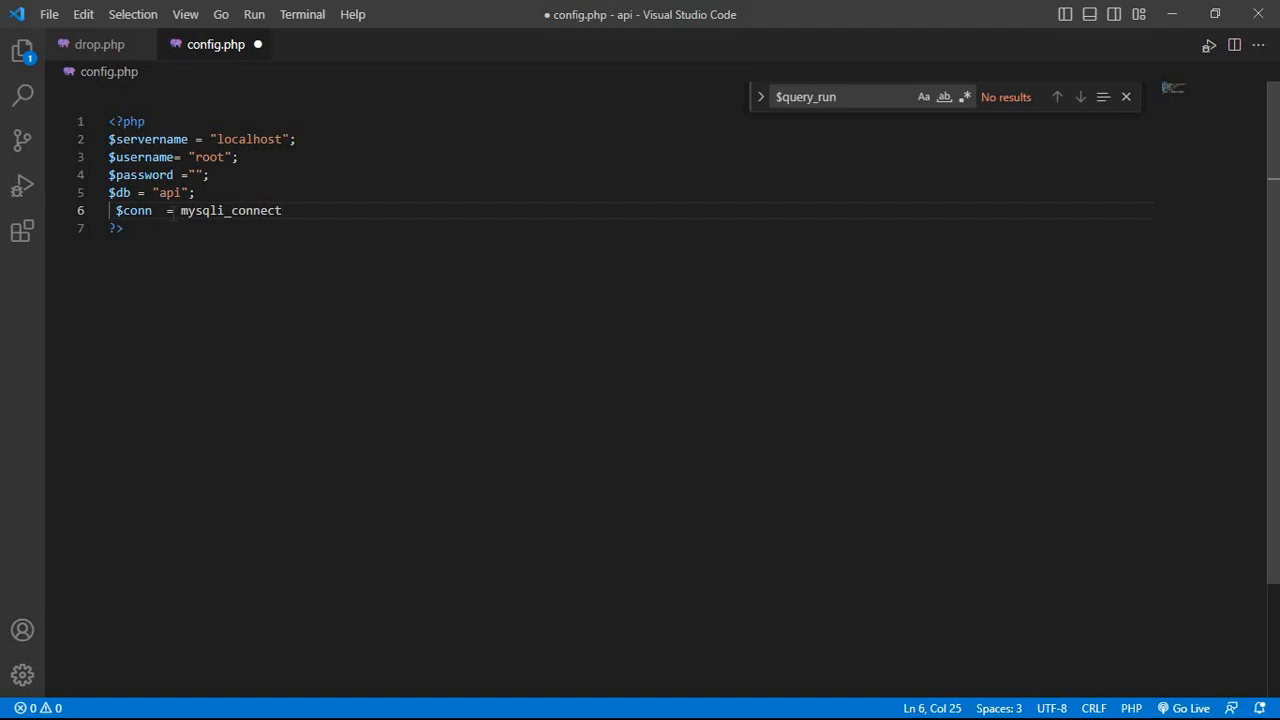
pyautogui.write('()')
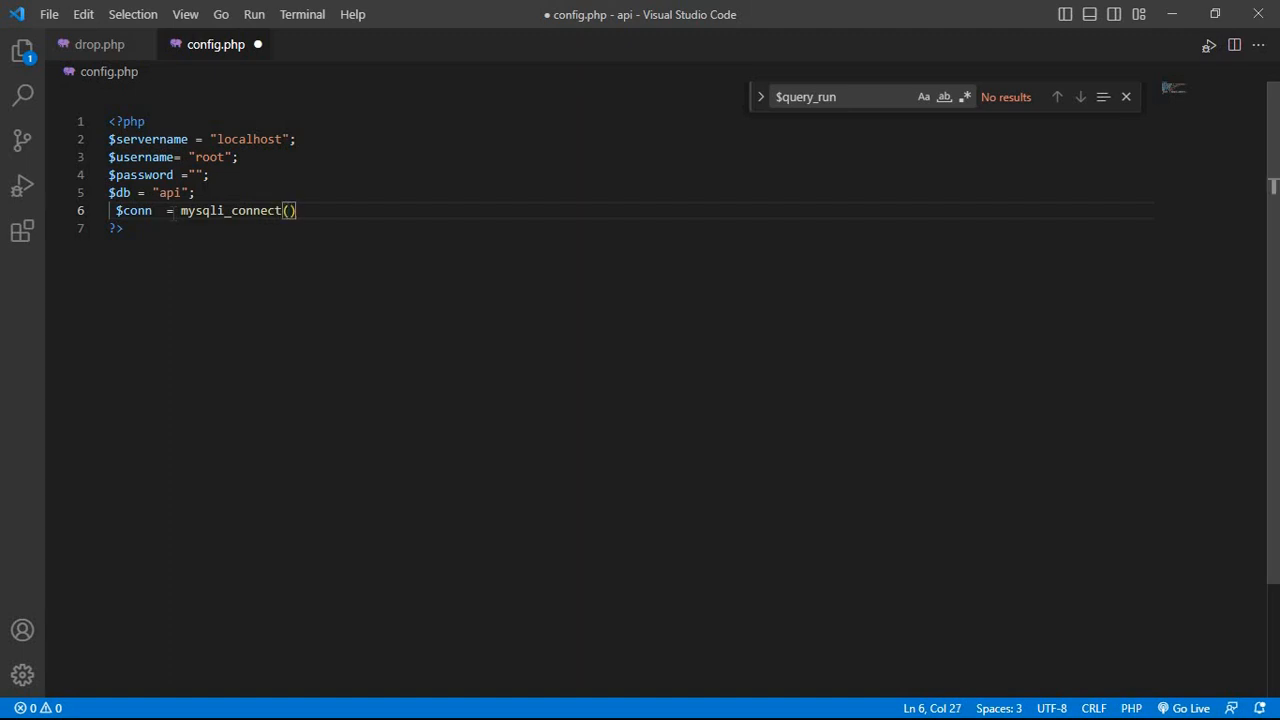
pyautogui.write(';')
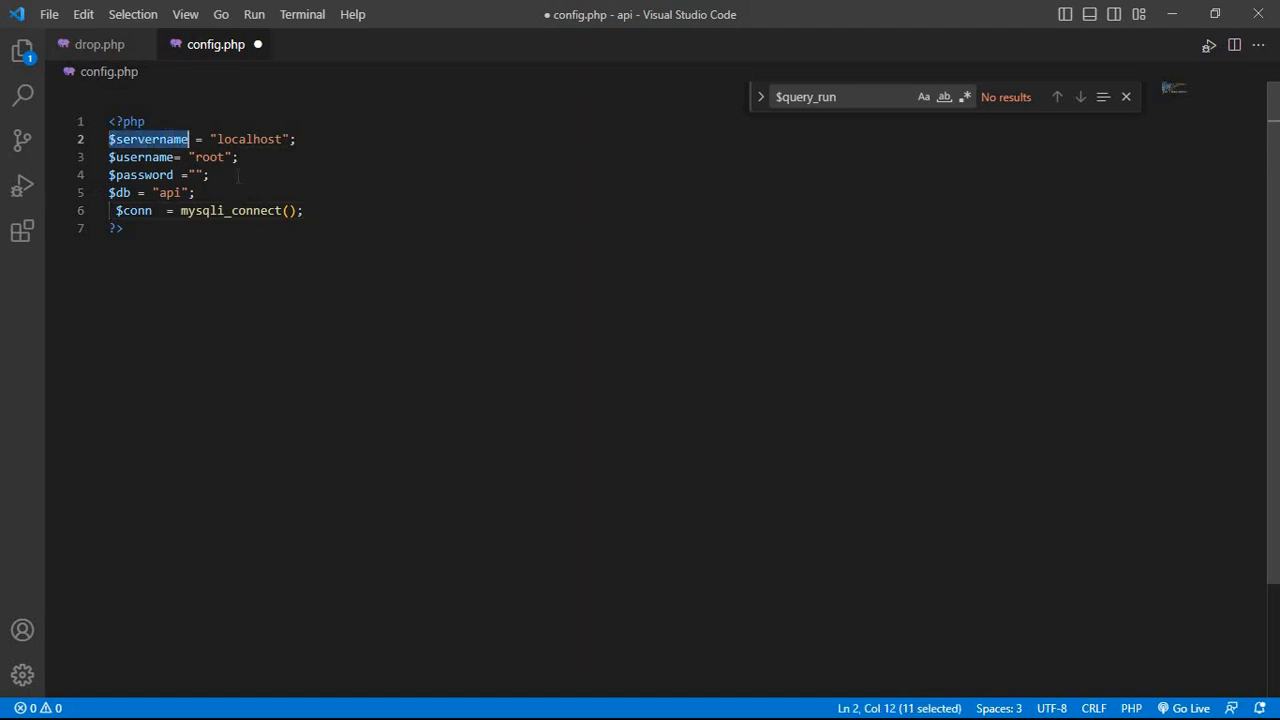
# - Pass $servername, $username, $password and $db into mysqli_connect and start a new line
pyautogui.click(290, 210)
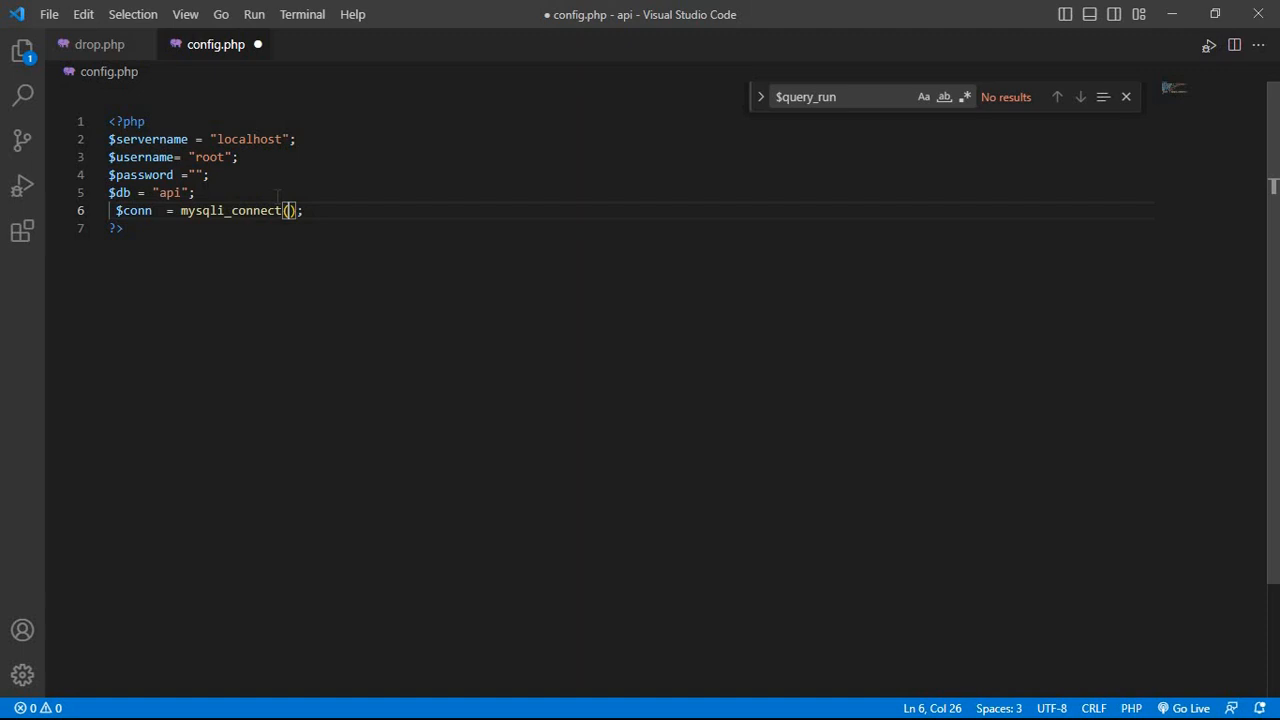
pyautogui.write('$servername,')
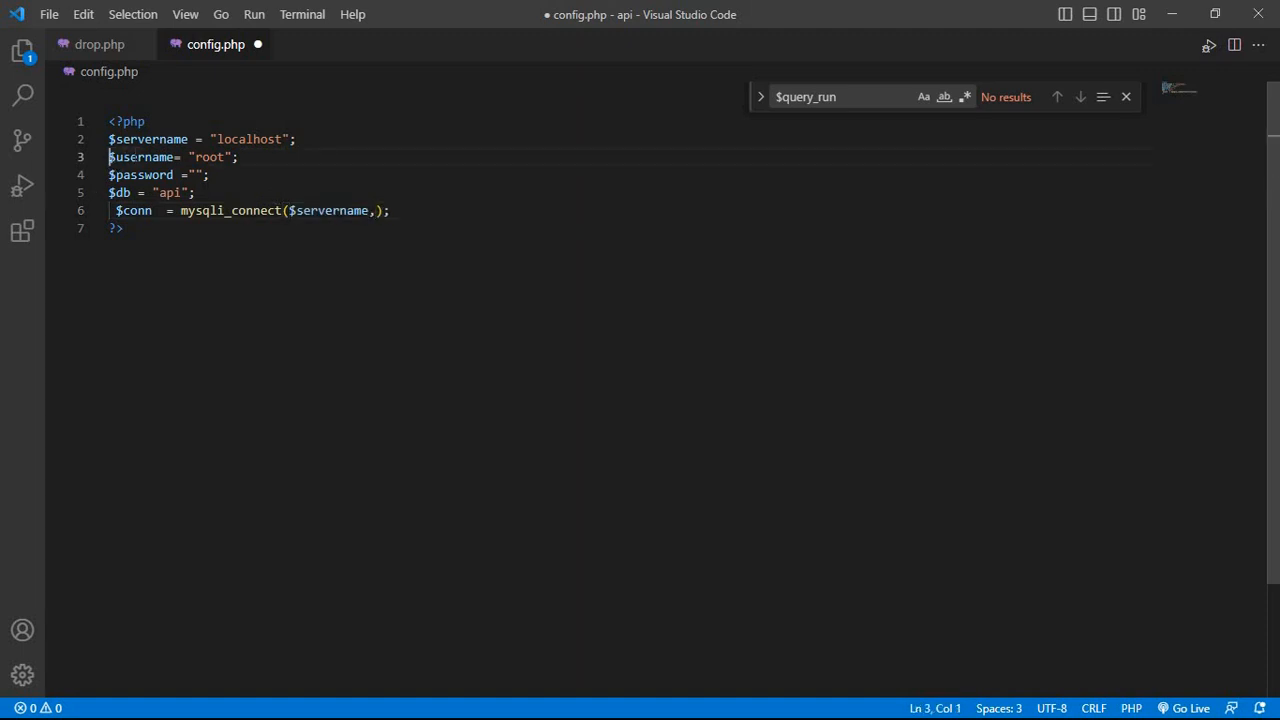
pyautogui.doubleClick(140, 157)
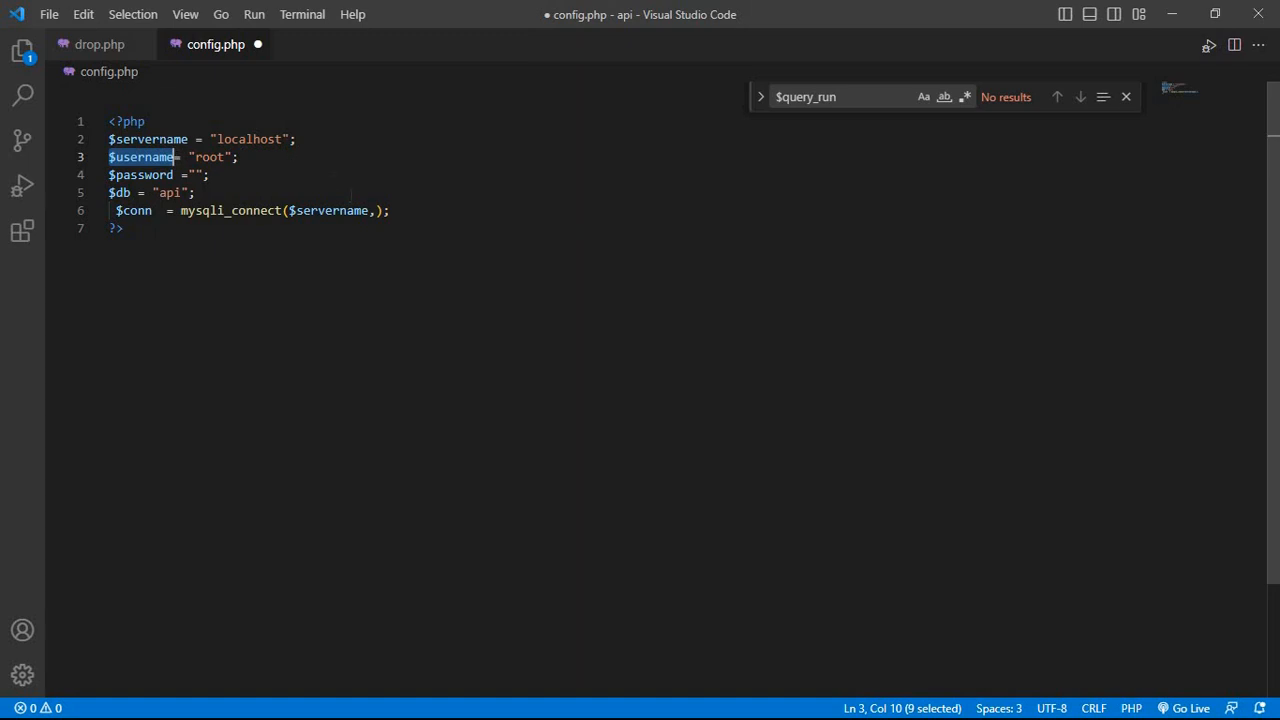
pyautogui.write('$username')
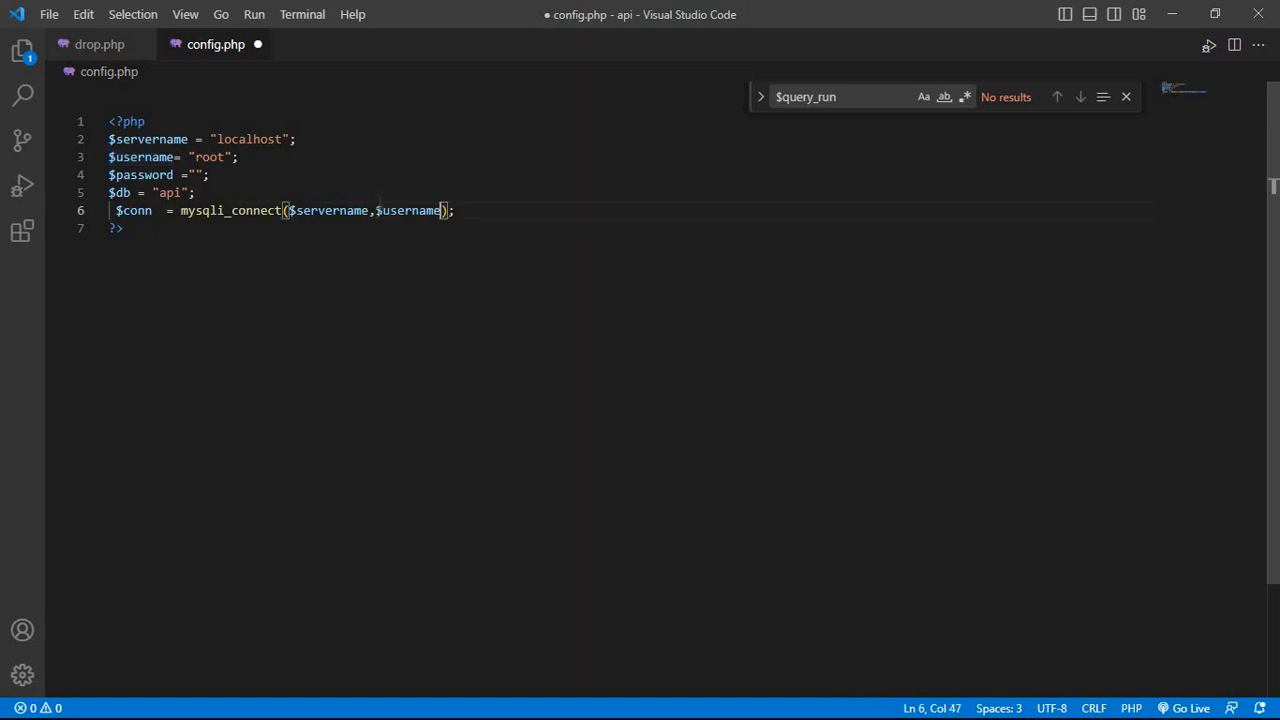
pyautogui.write(',')
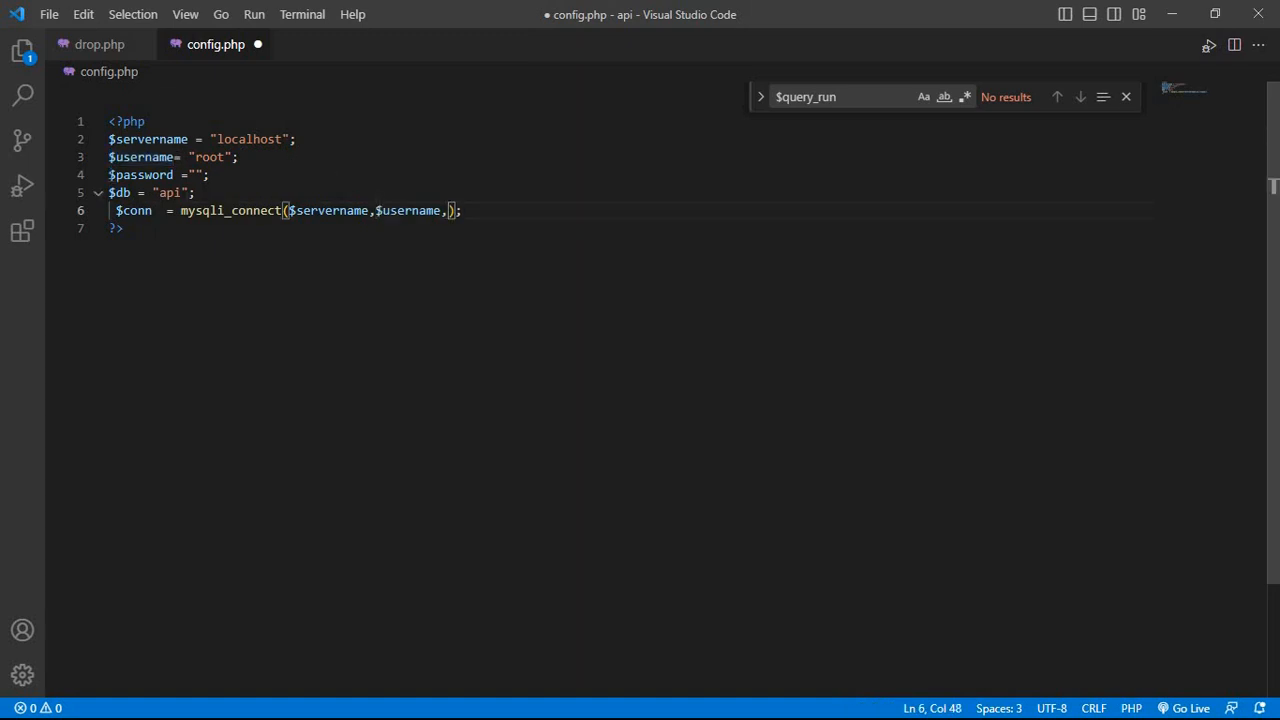
pyautogui.doubleClick(141, 174)
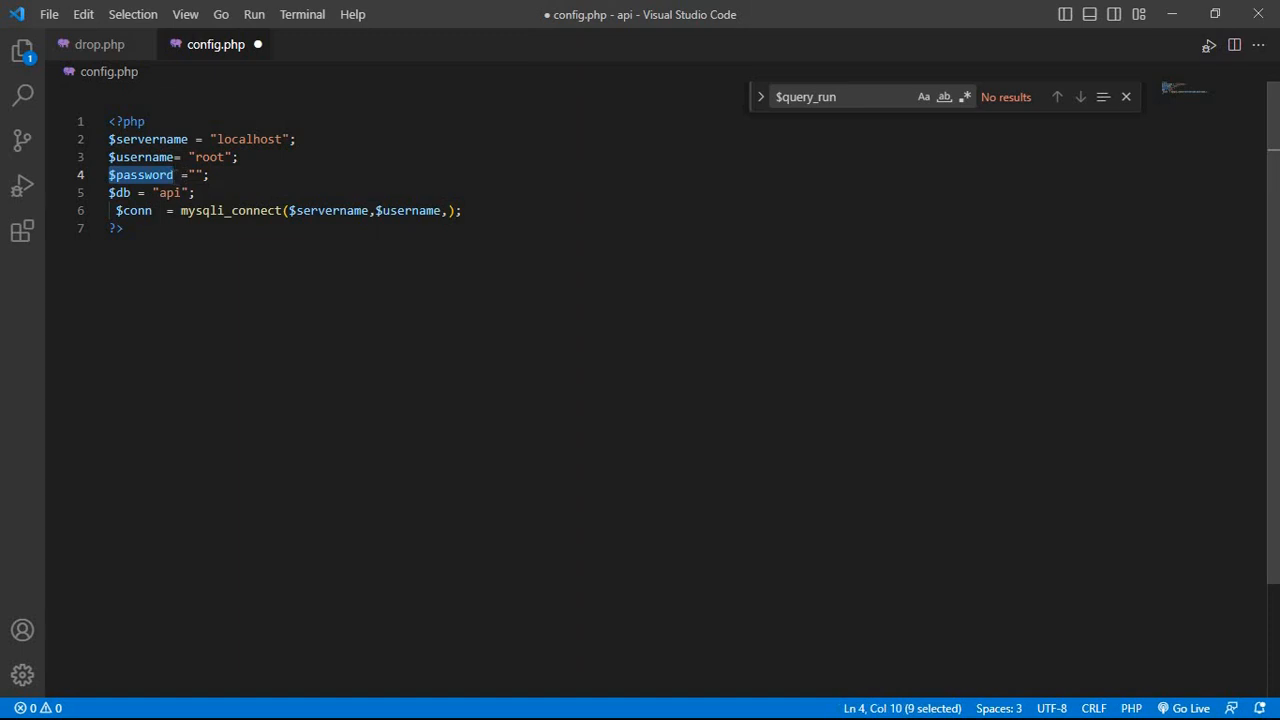
pyautogui.write('$password')
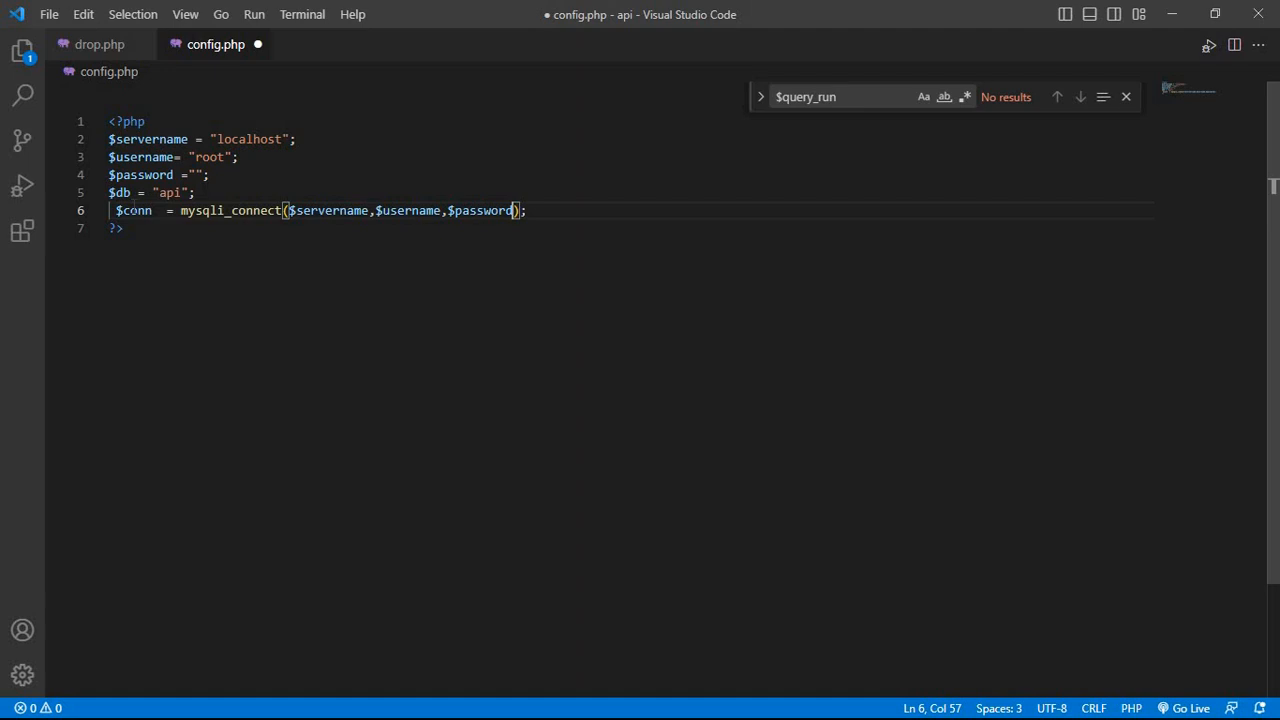
pyautogui.doubleClick(118, 192)
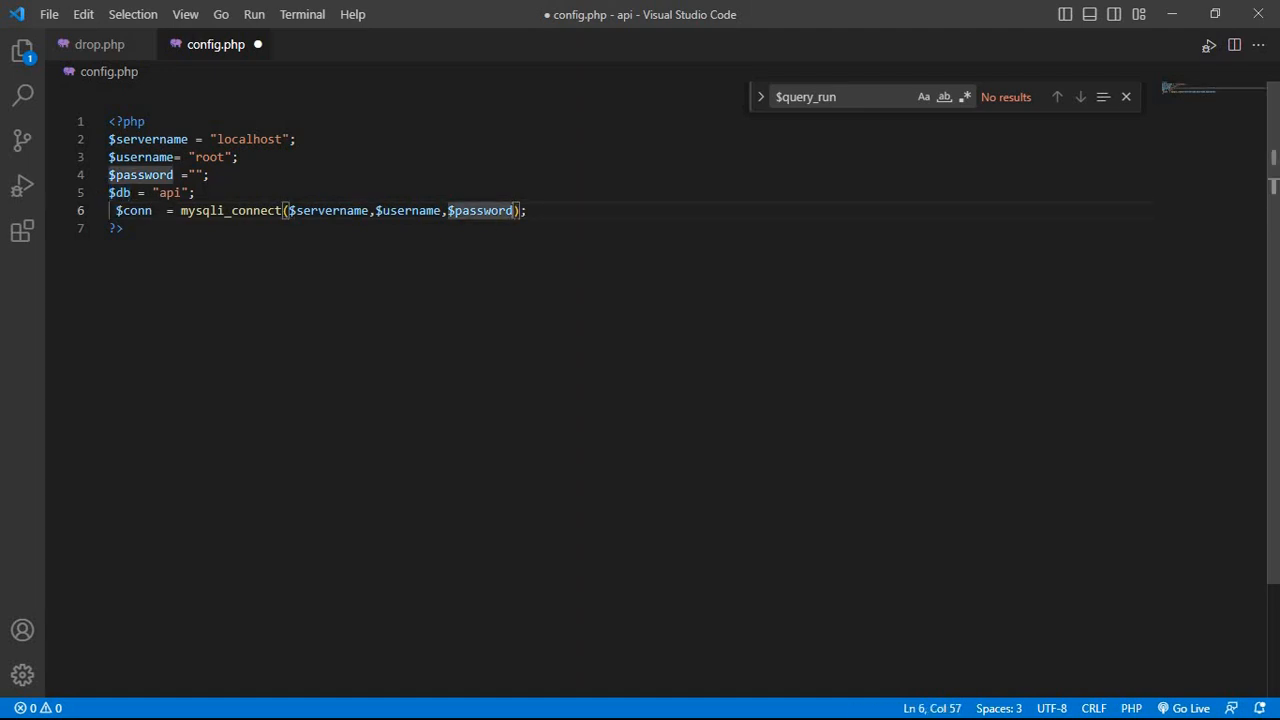
pyautogui.write(',$db')
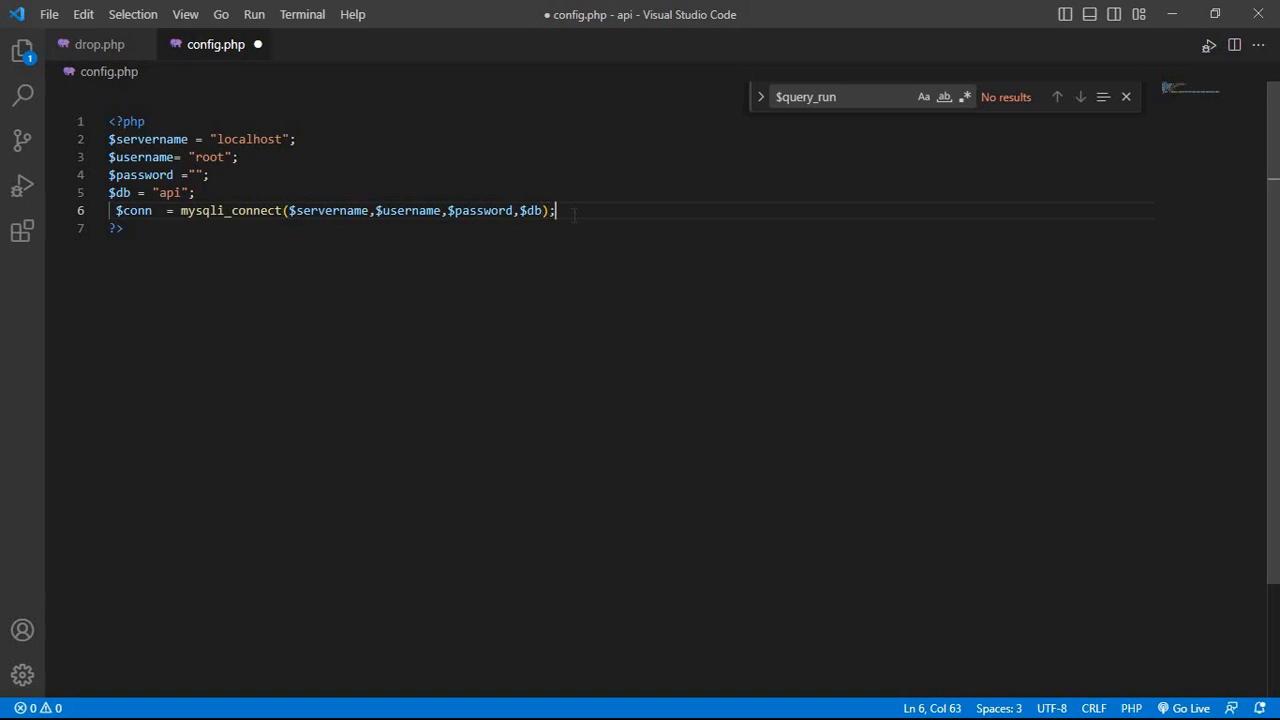
pyautogui.press('Enter')
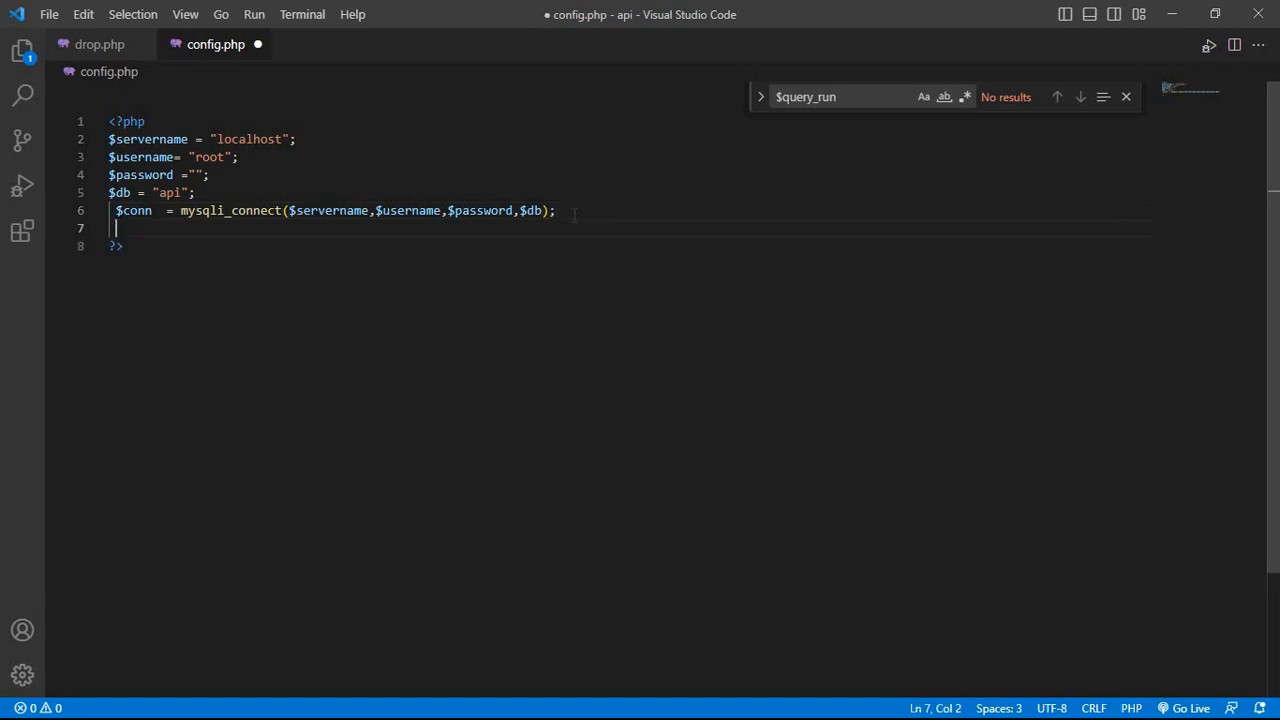
# - Add an if(!$conn) check with braces on separate lines
pyautogui.write('if')
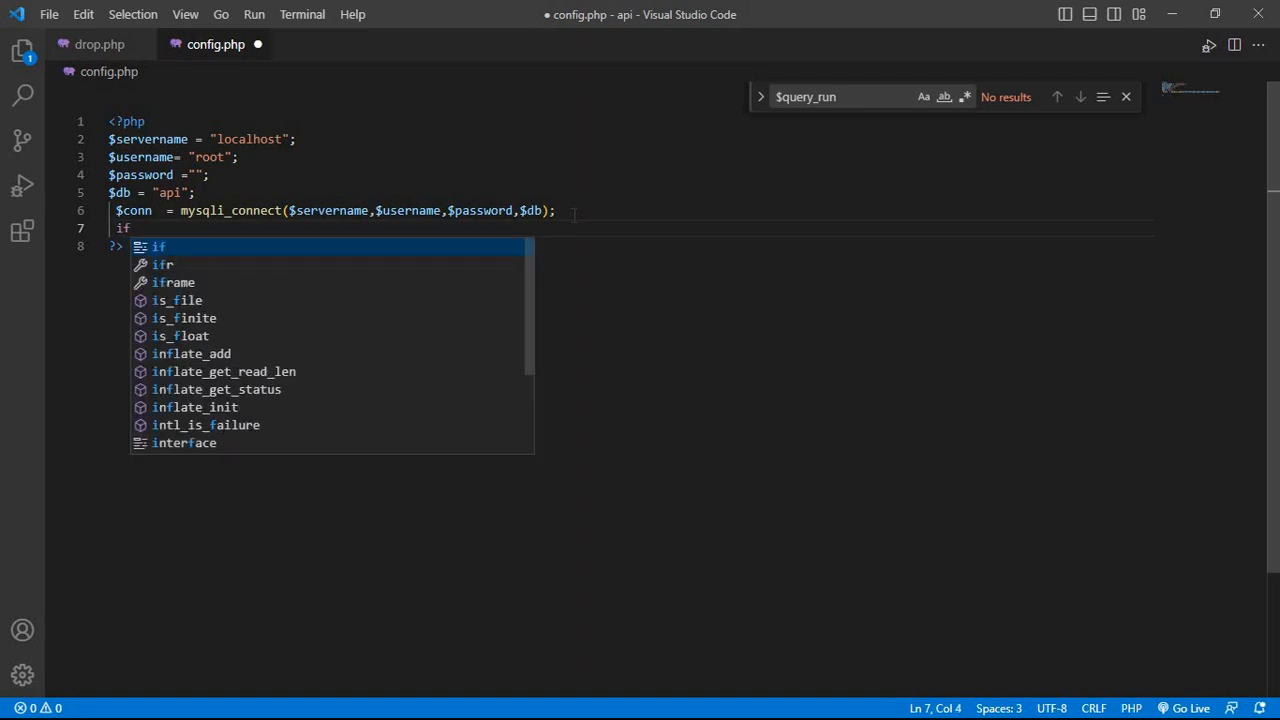
pyautogui.write('()')
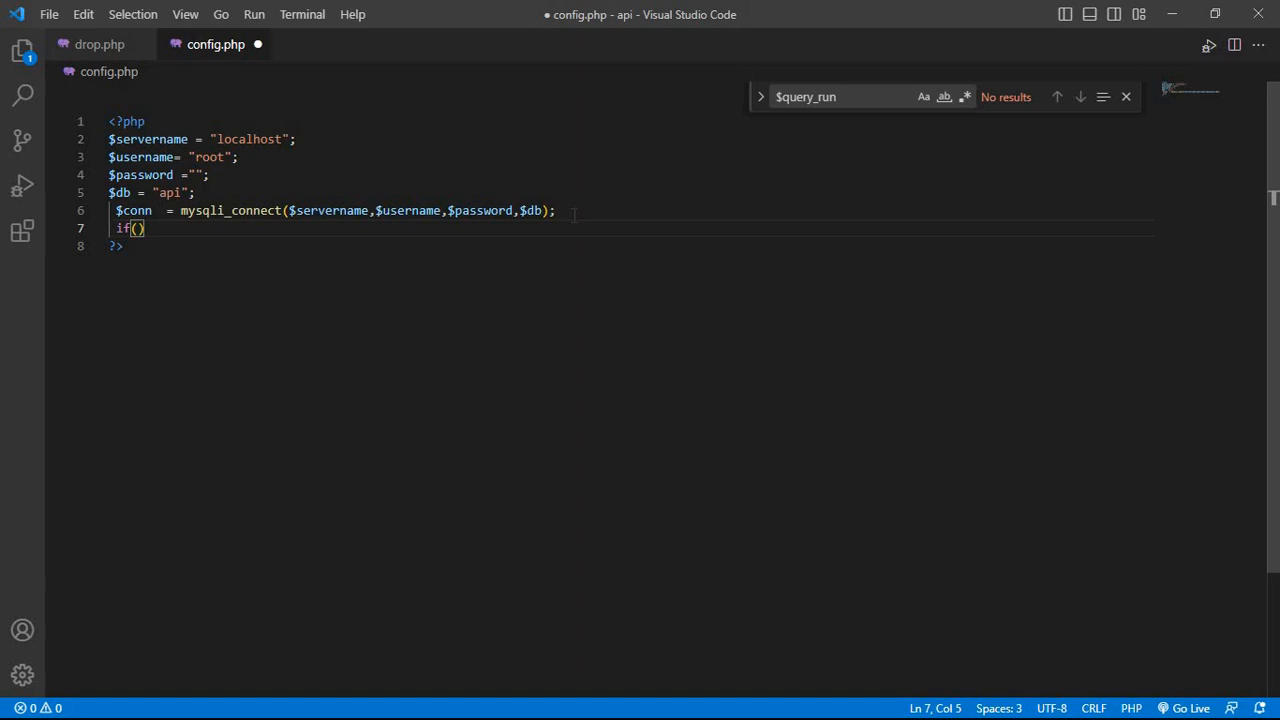
pyautogui.write('!')
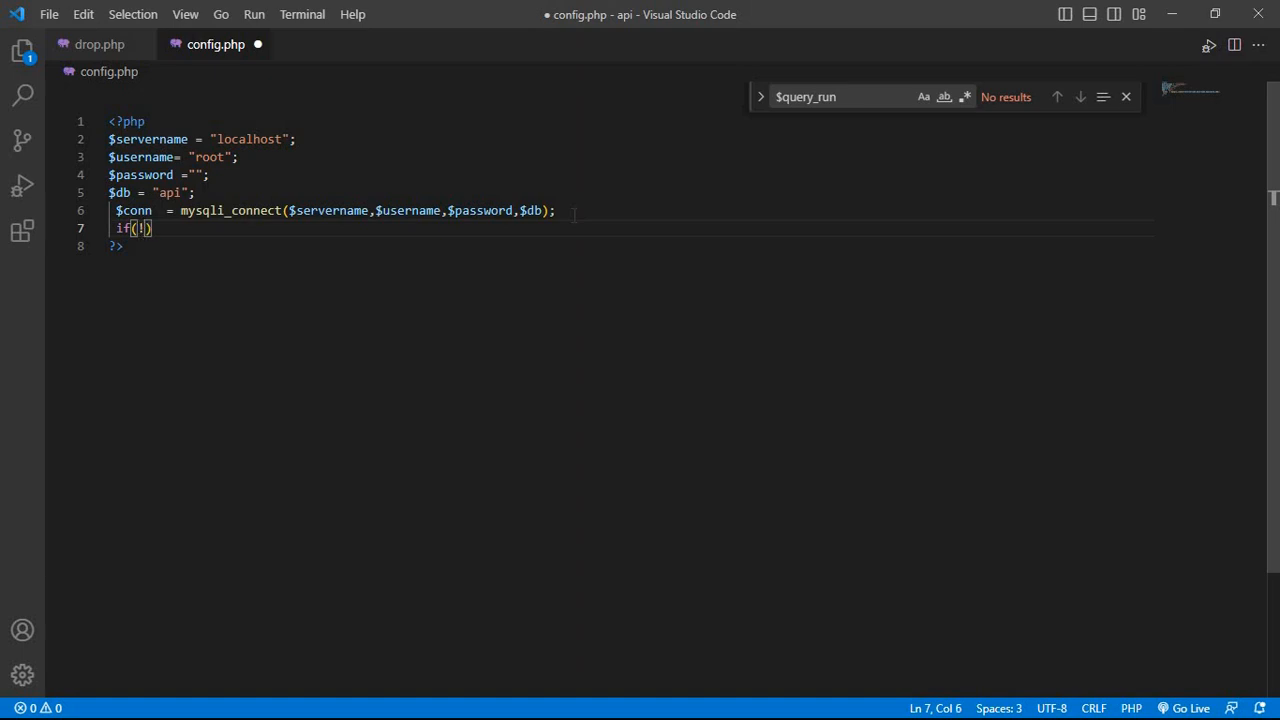
pyautogui.write('$conn')
pyautogui.write('{}')
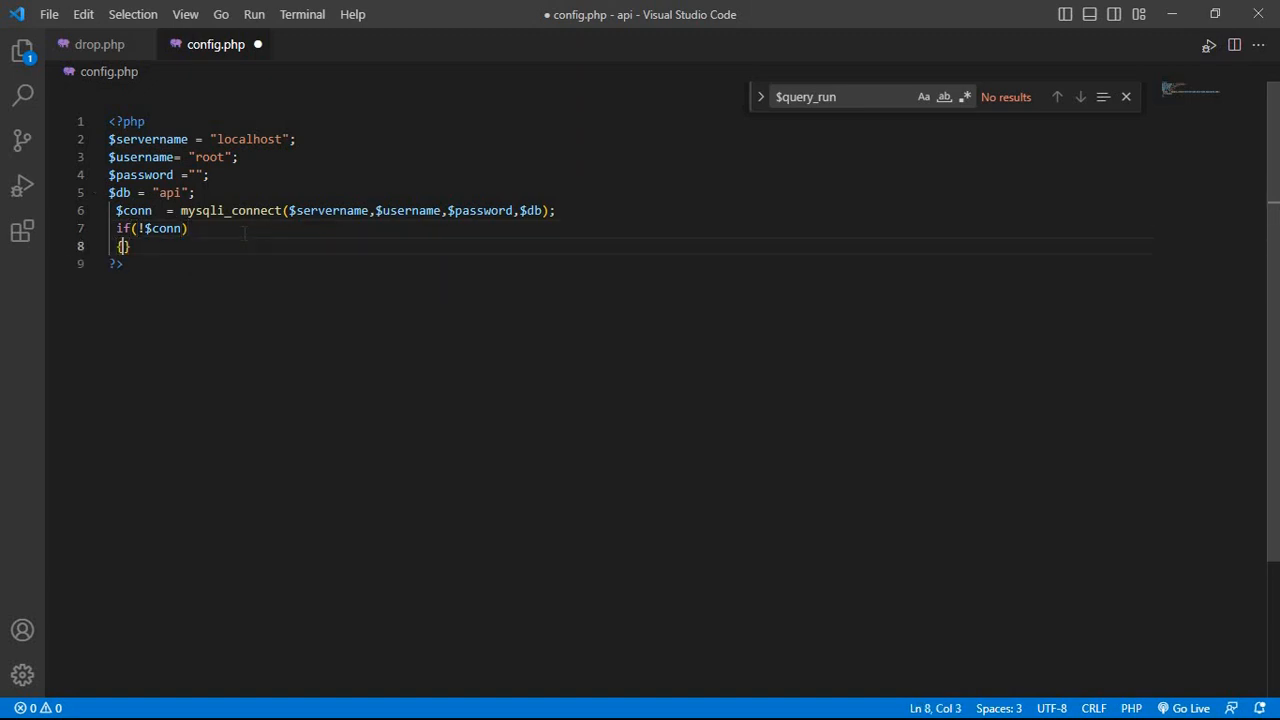
pyautogui.press('Enter')
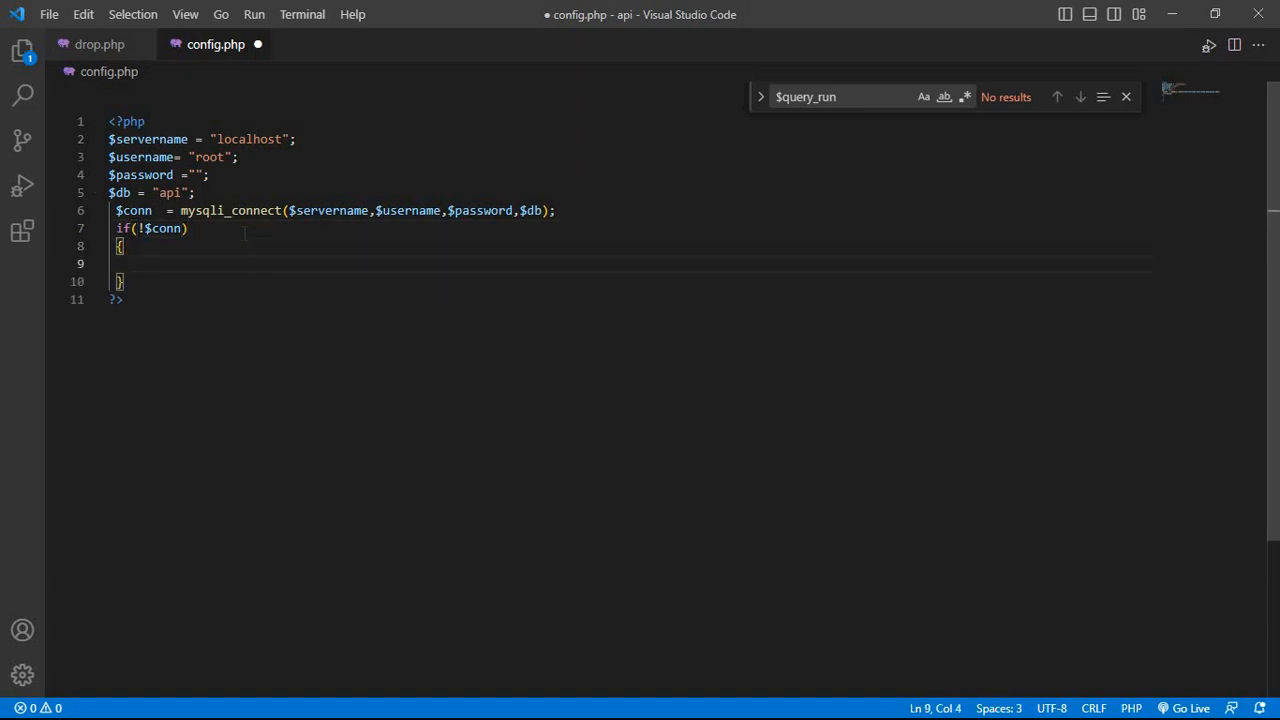
# - Inside it, call die("connection failed: " . mysqli_connect_error());
pyautogui.write('die(')
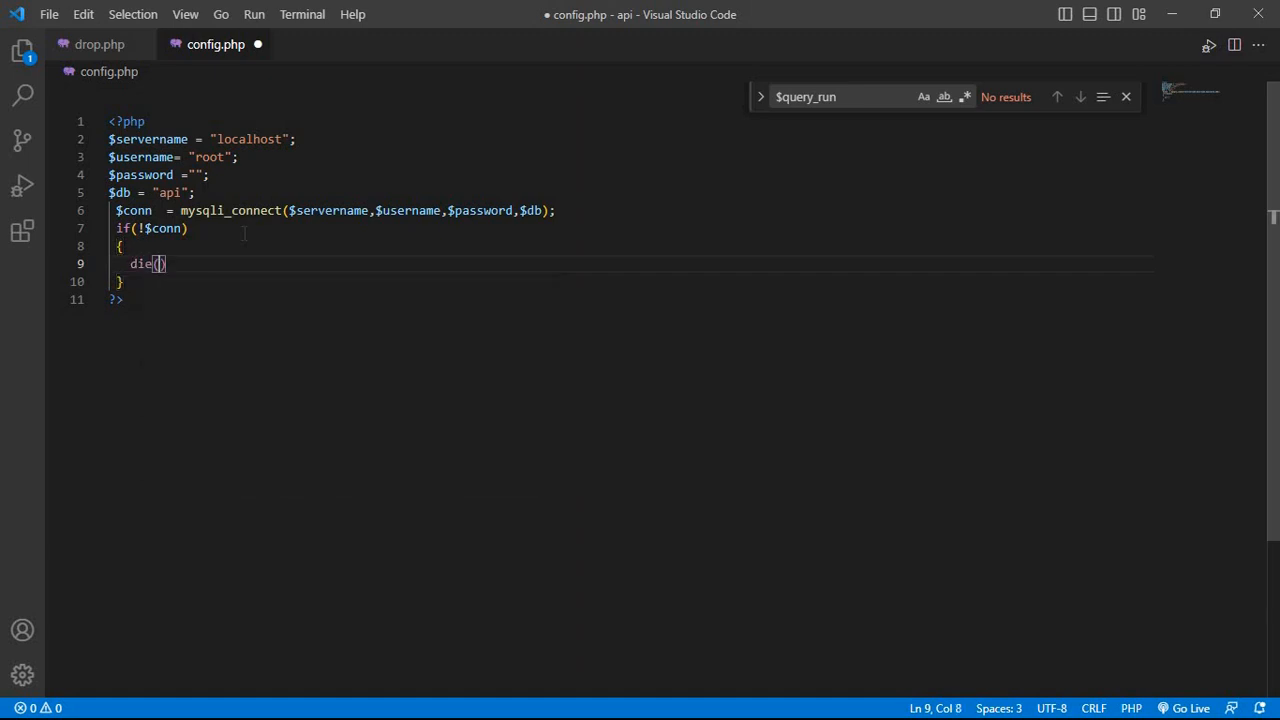
pyautogui.write('"connection f')
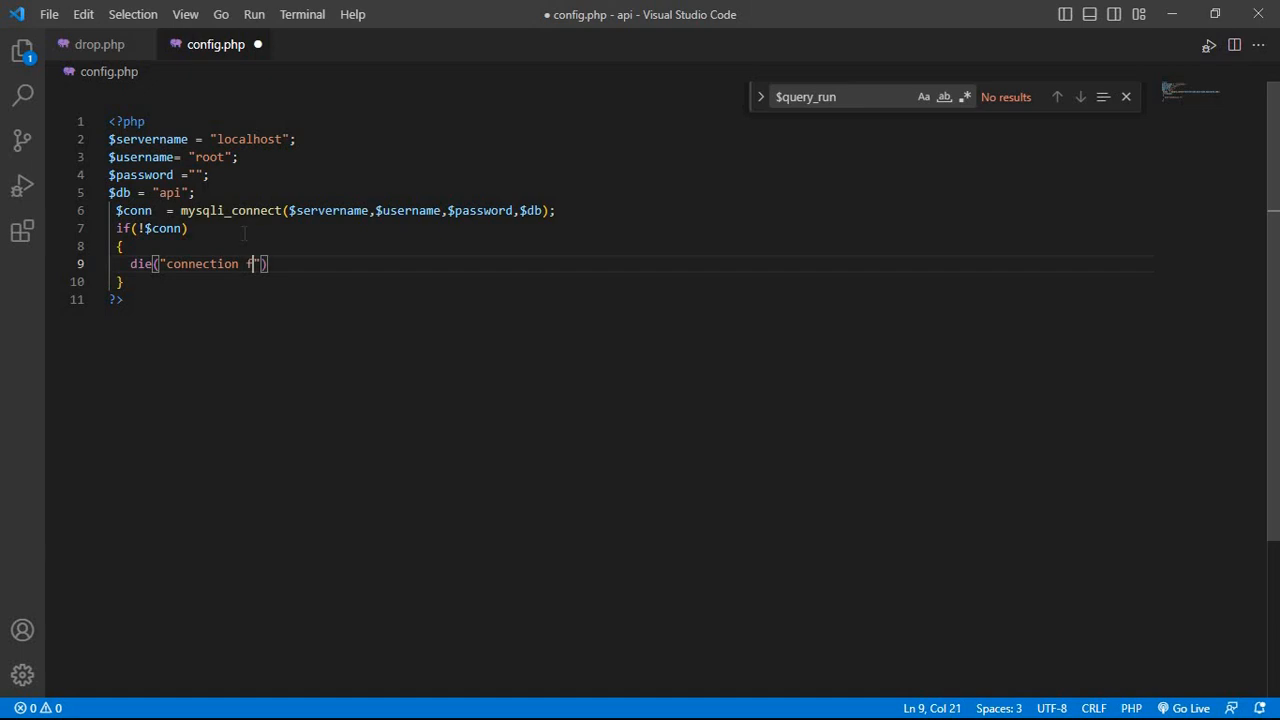
pyautogui.write('aile')
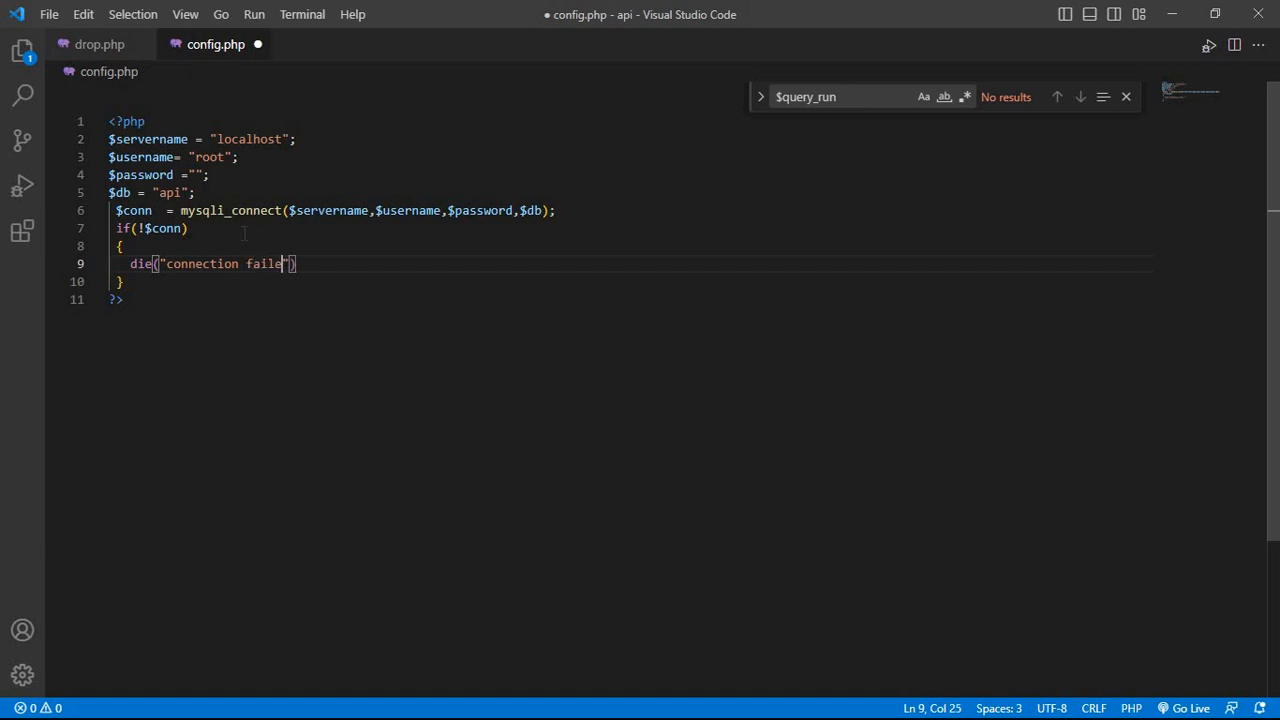
pyautogui.write(':')
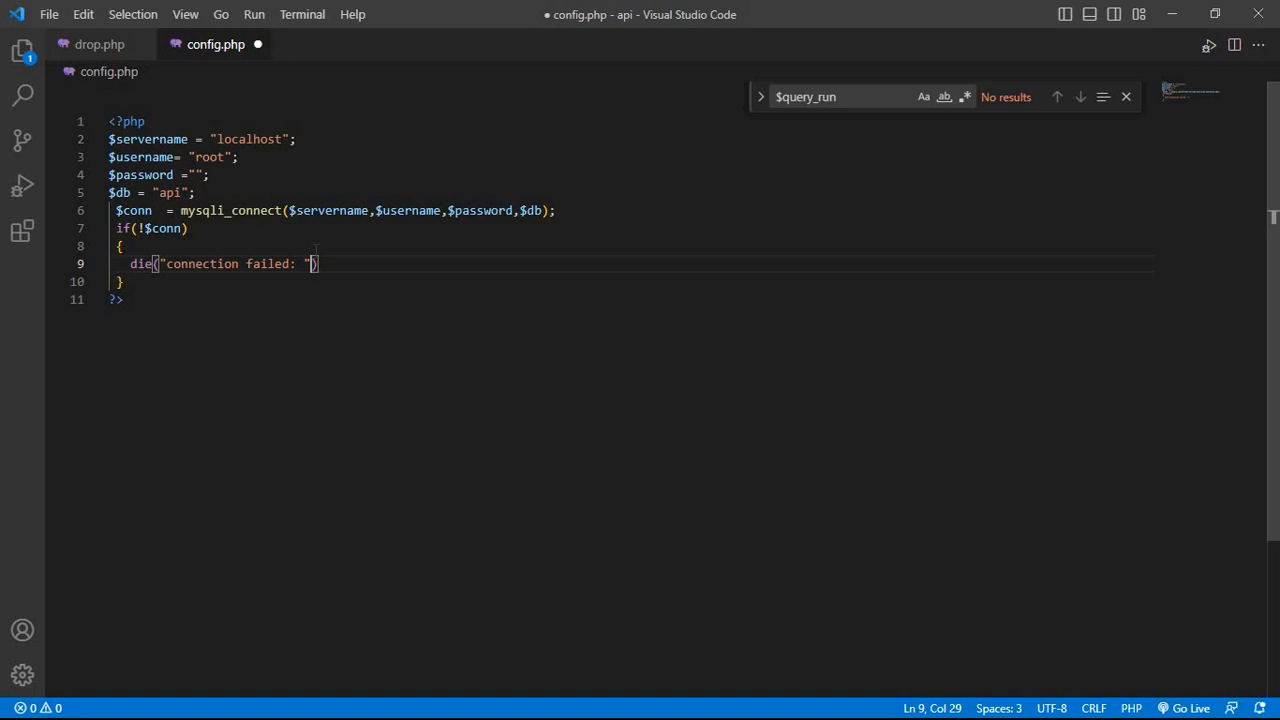
pyautogui.write('.')
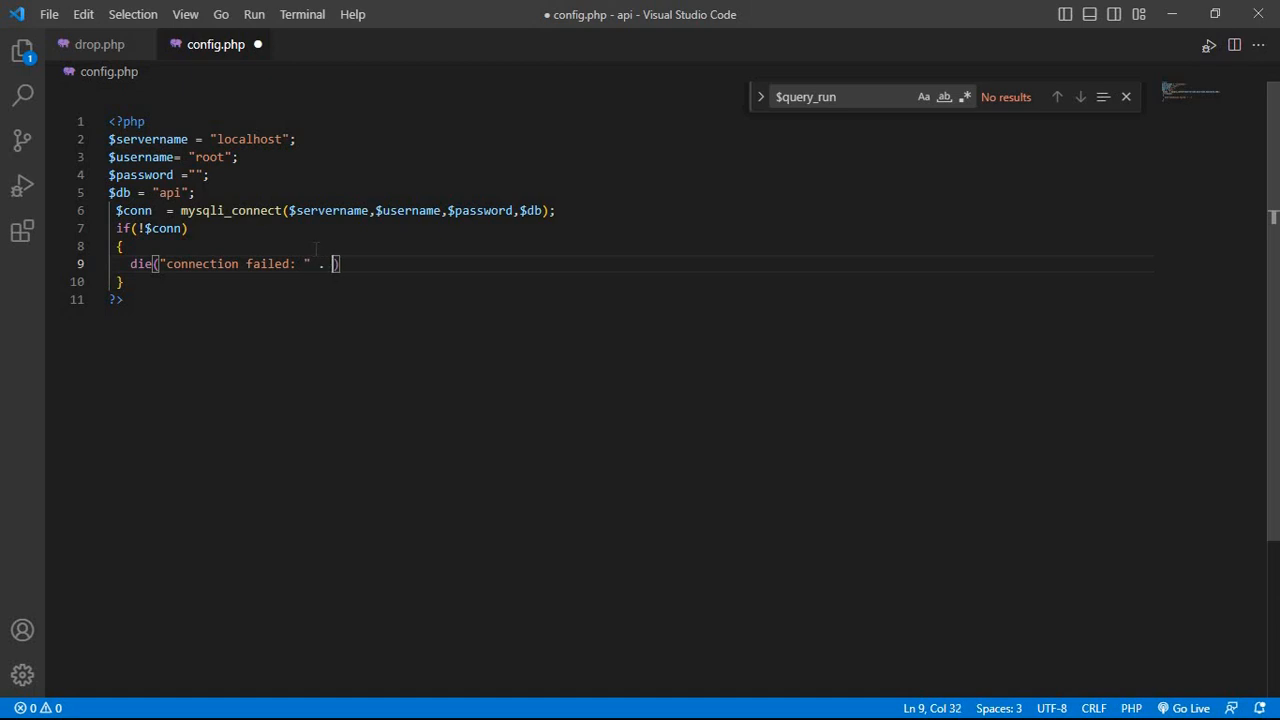
pyautogui.write('my')
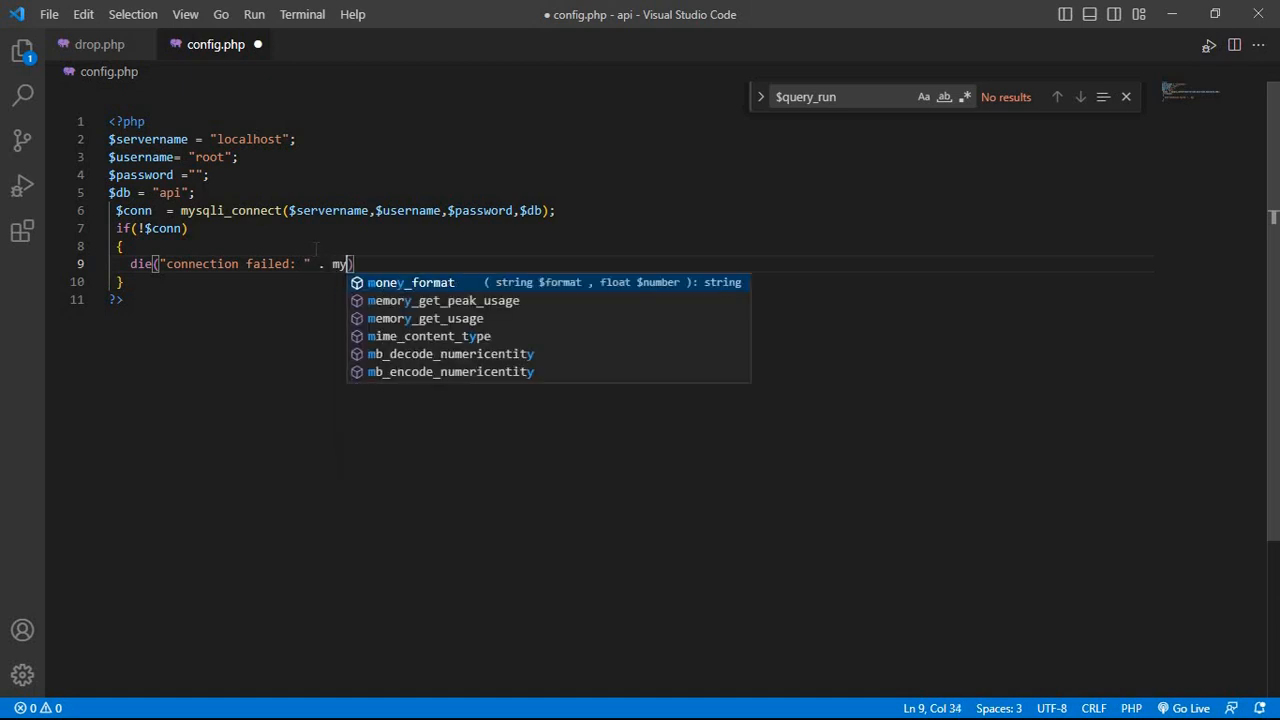
pyautogui.write('sqli')
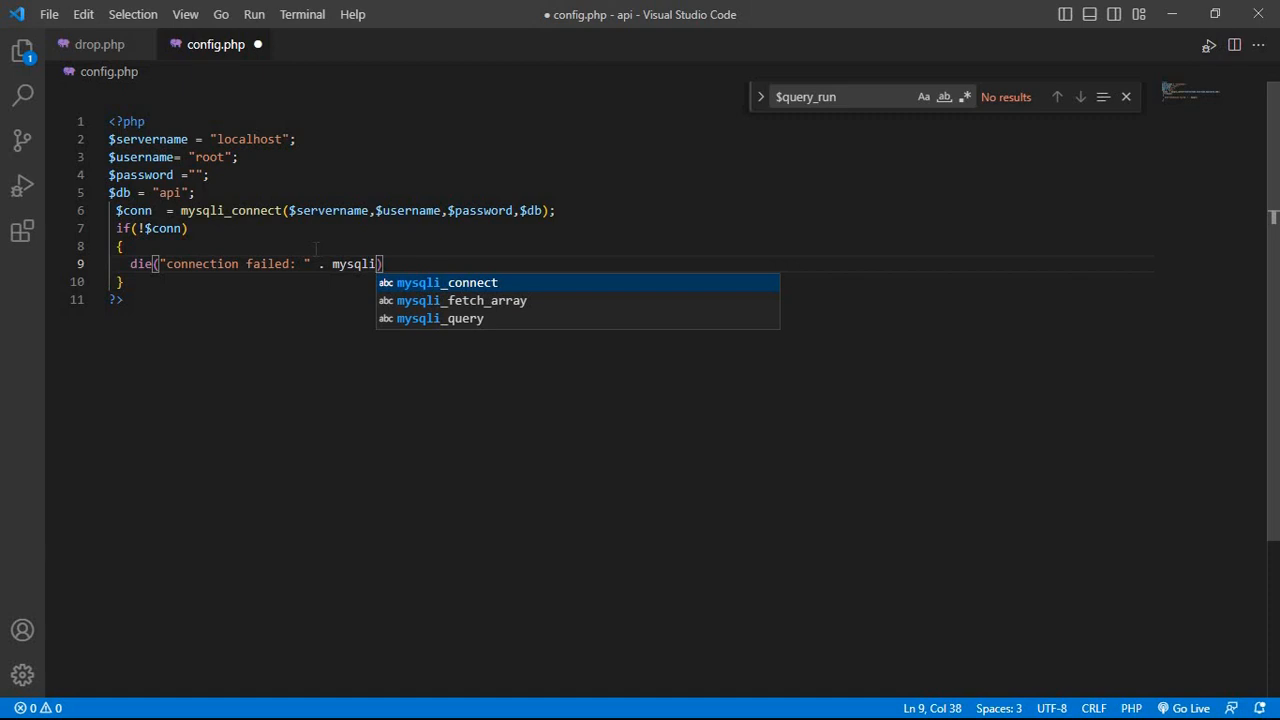
pyautogui.write('_connect')
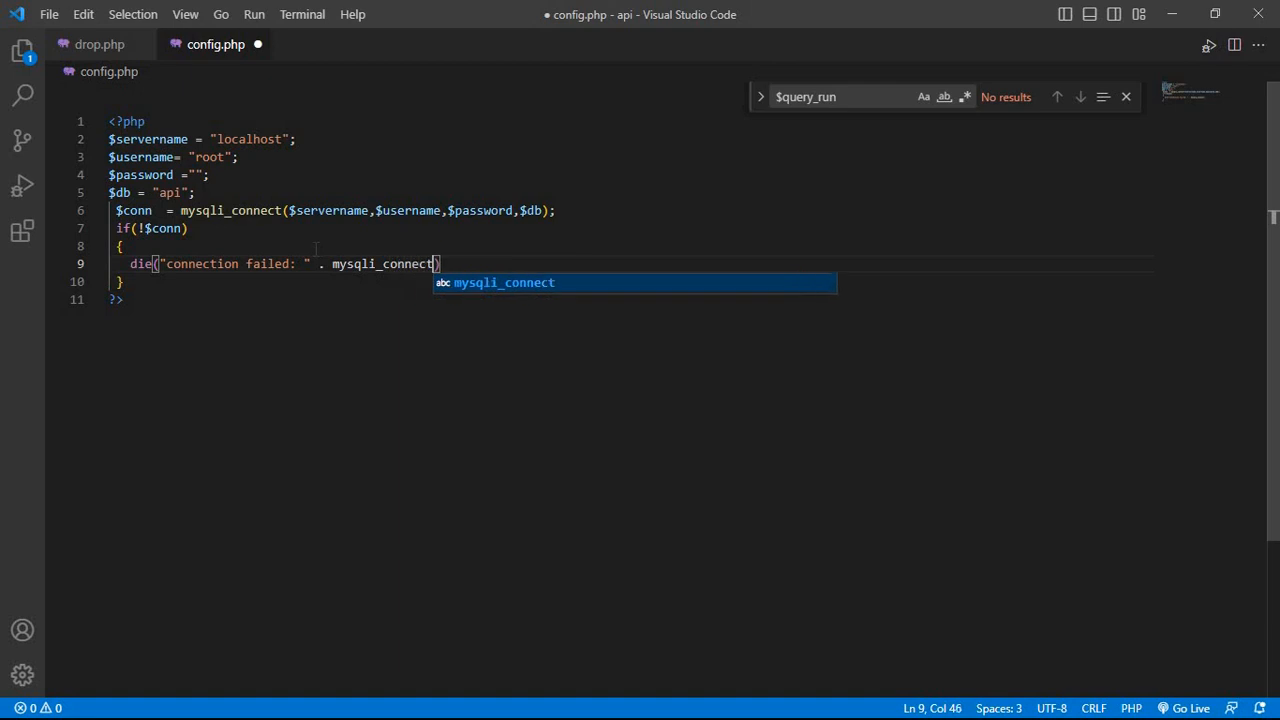
pyautogui.write('_error(')
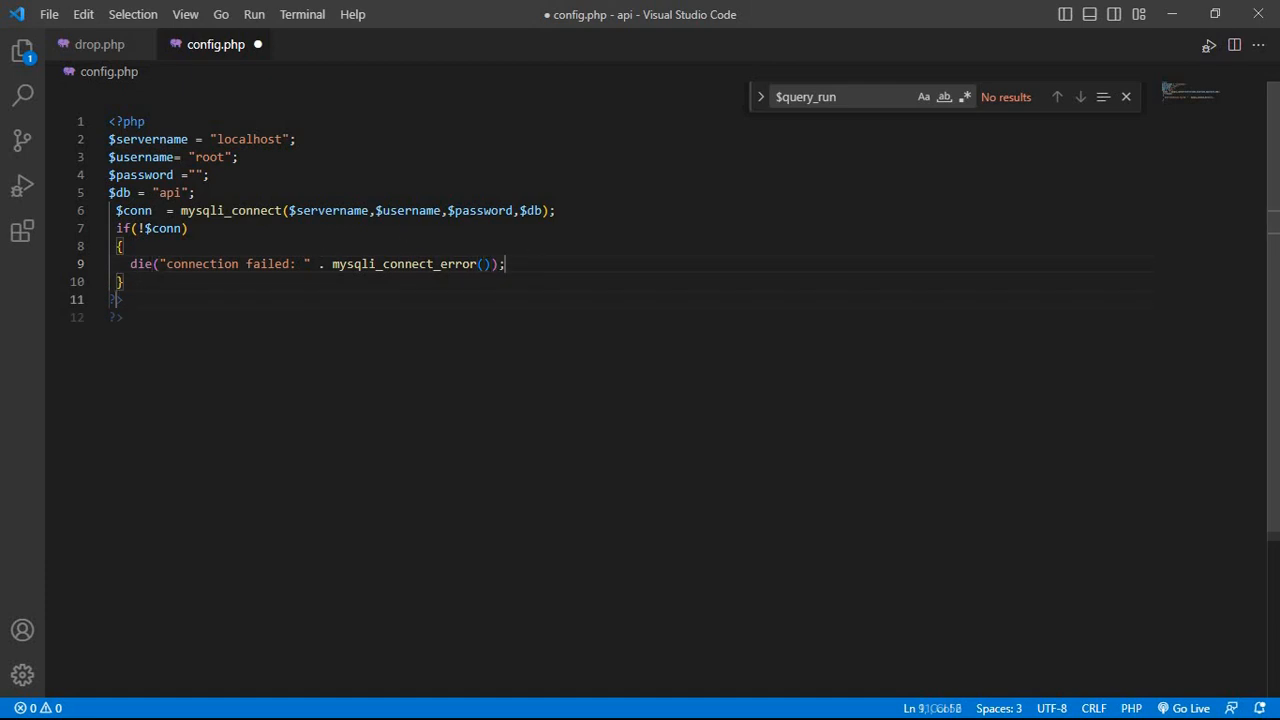
# - Add echo " connect"; below the check, save, and select all code
pyautogui.write('echo')
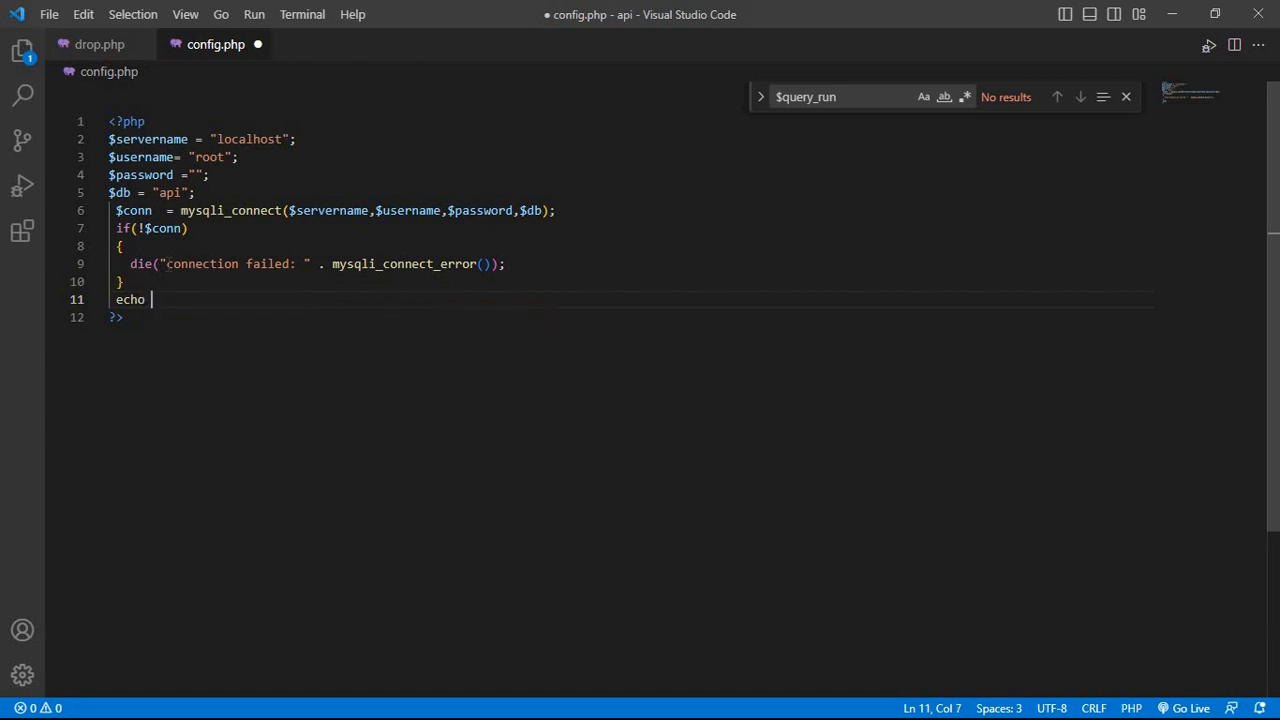
pyautogui.write('"')
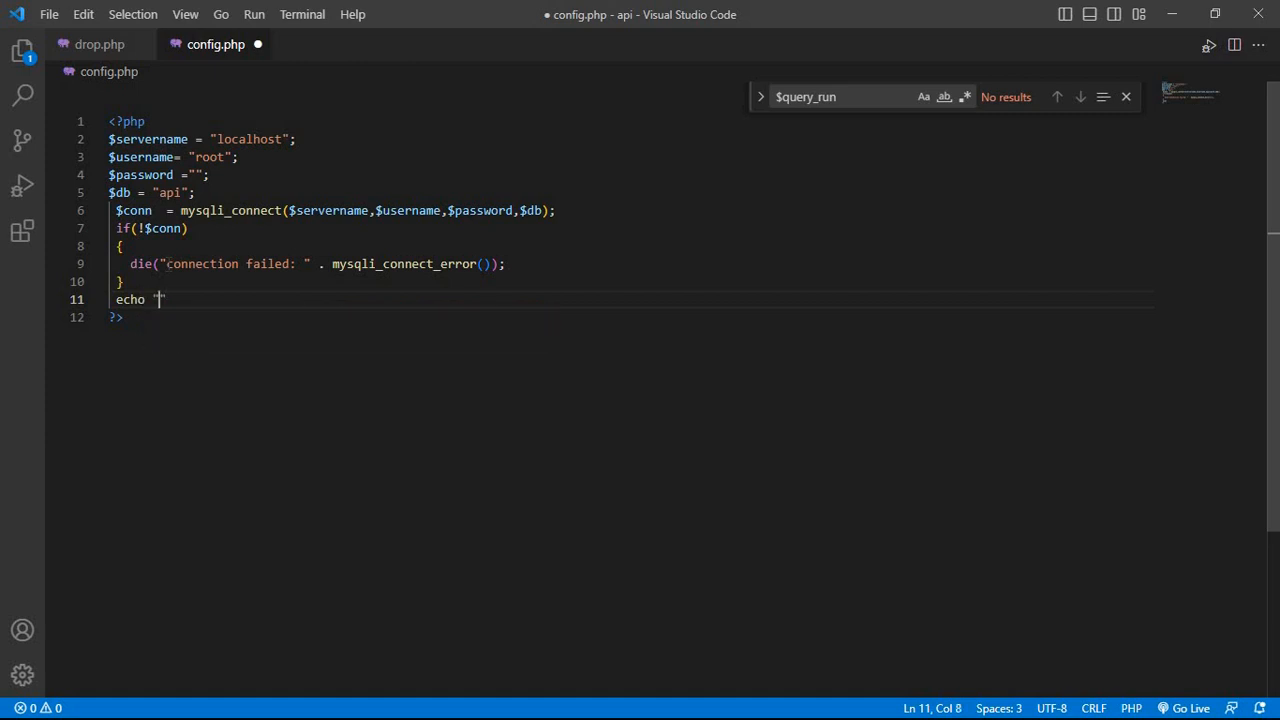
pyautogui.write('"')
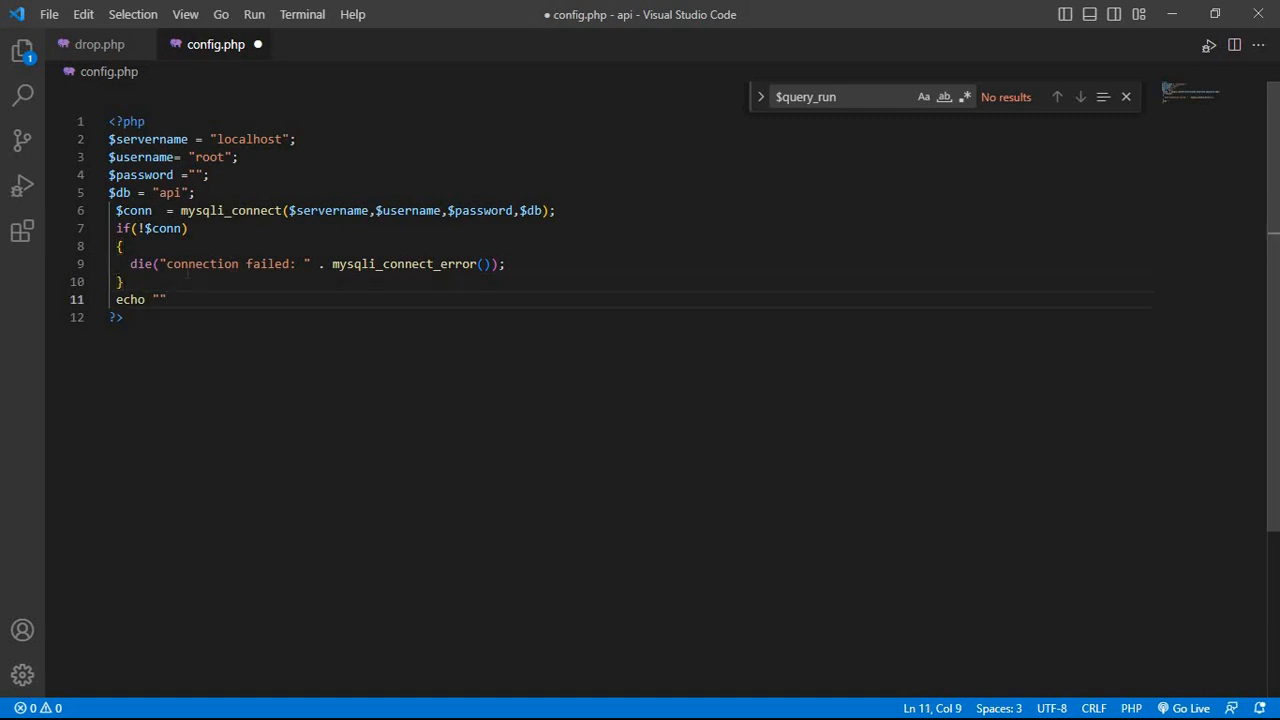
pyautogui.write(';')
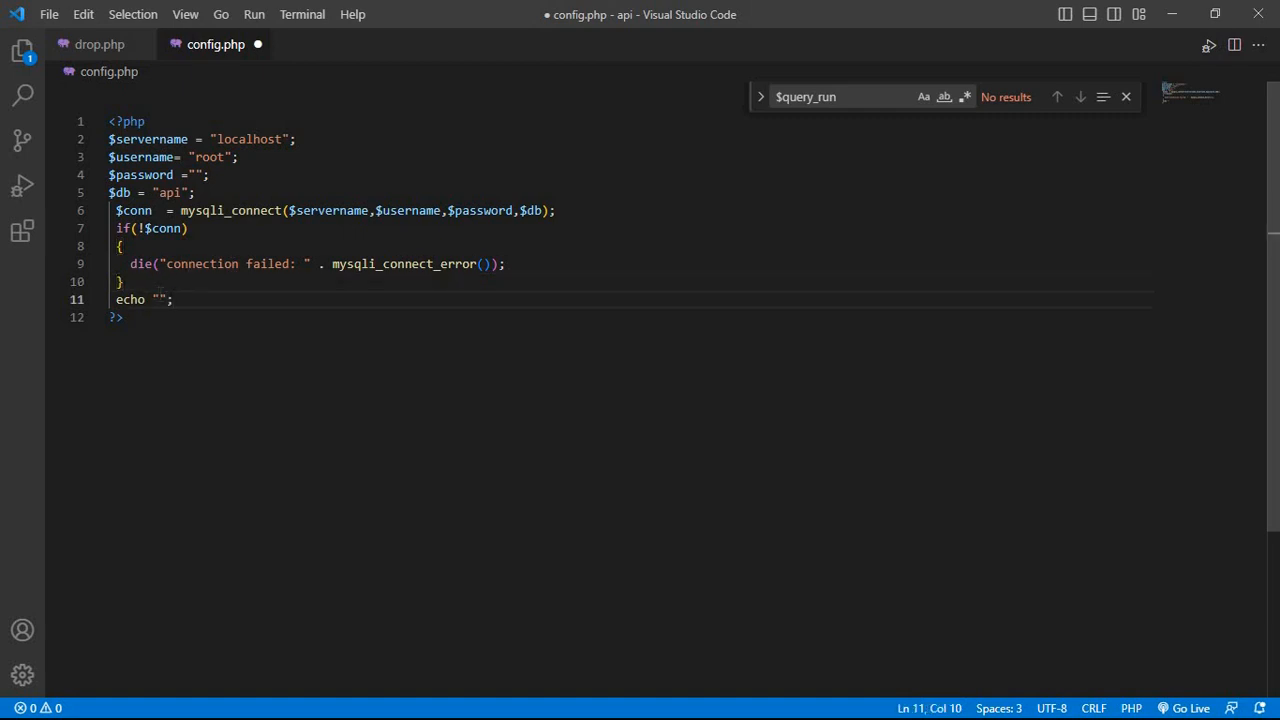
pyautogui.write('conn')
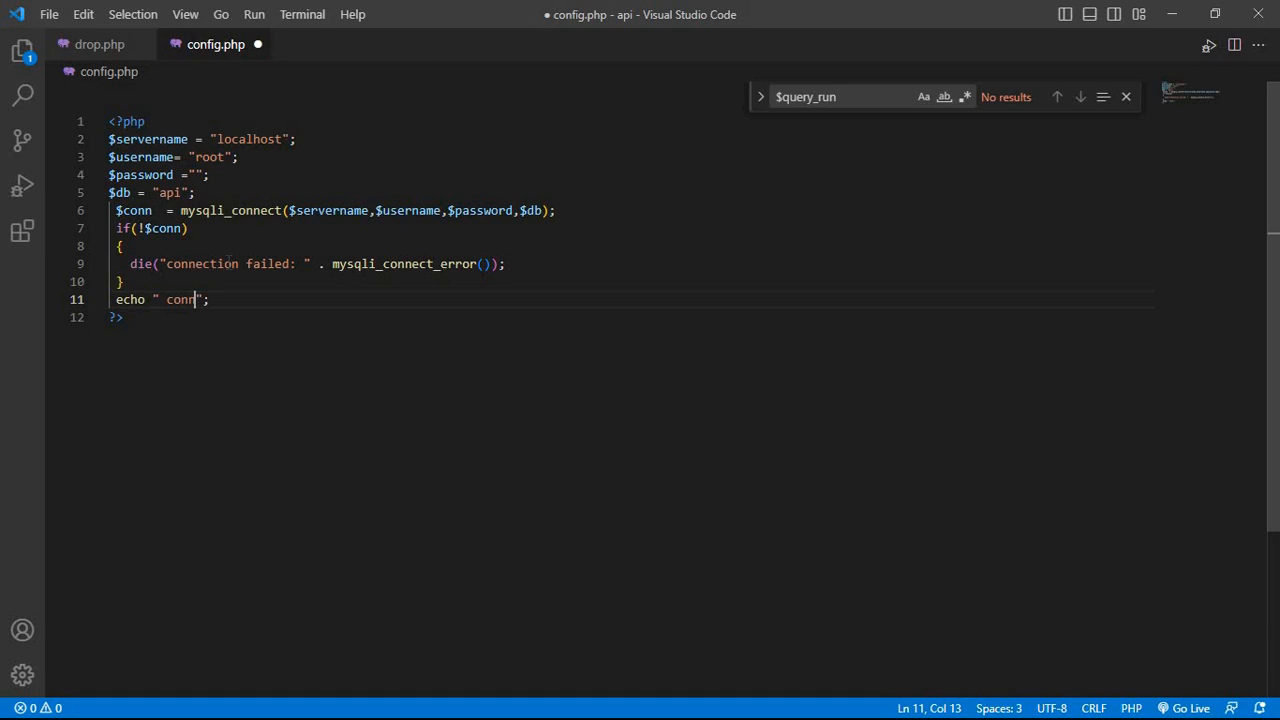
pyautogui.write('ect')
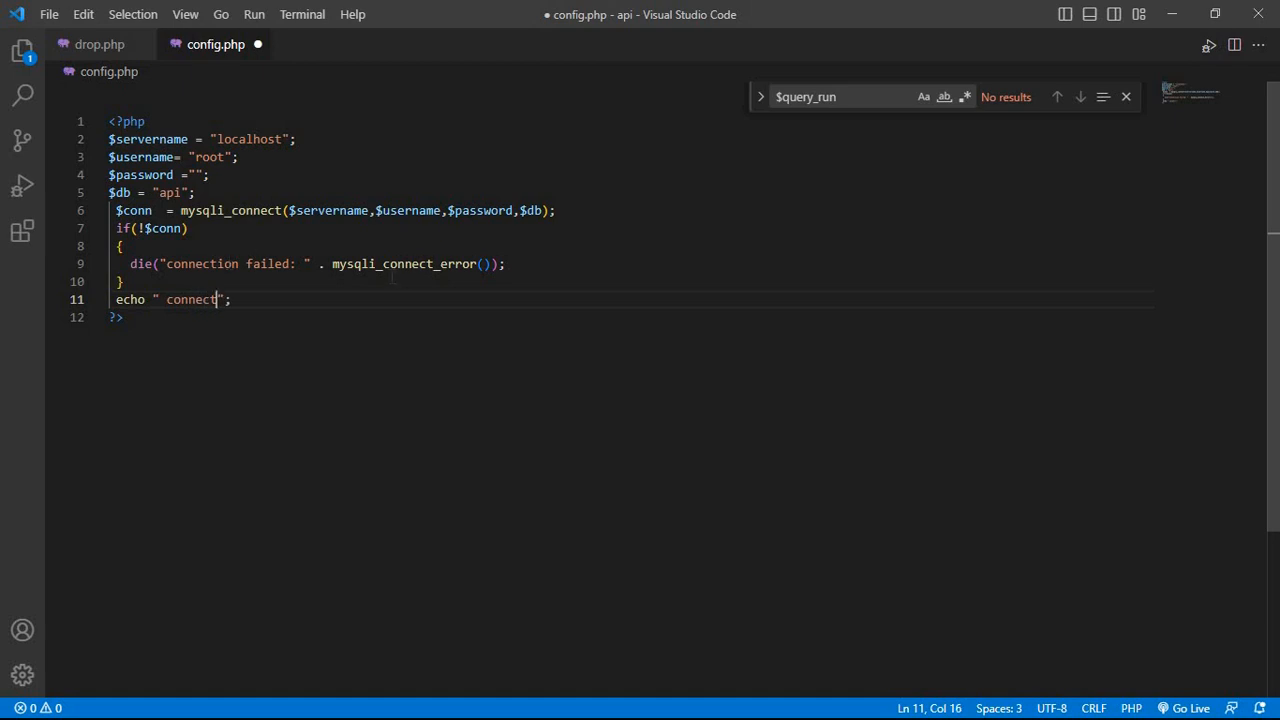
pyautogui.press('ctrl+s')
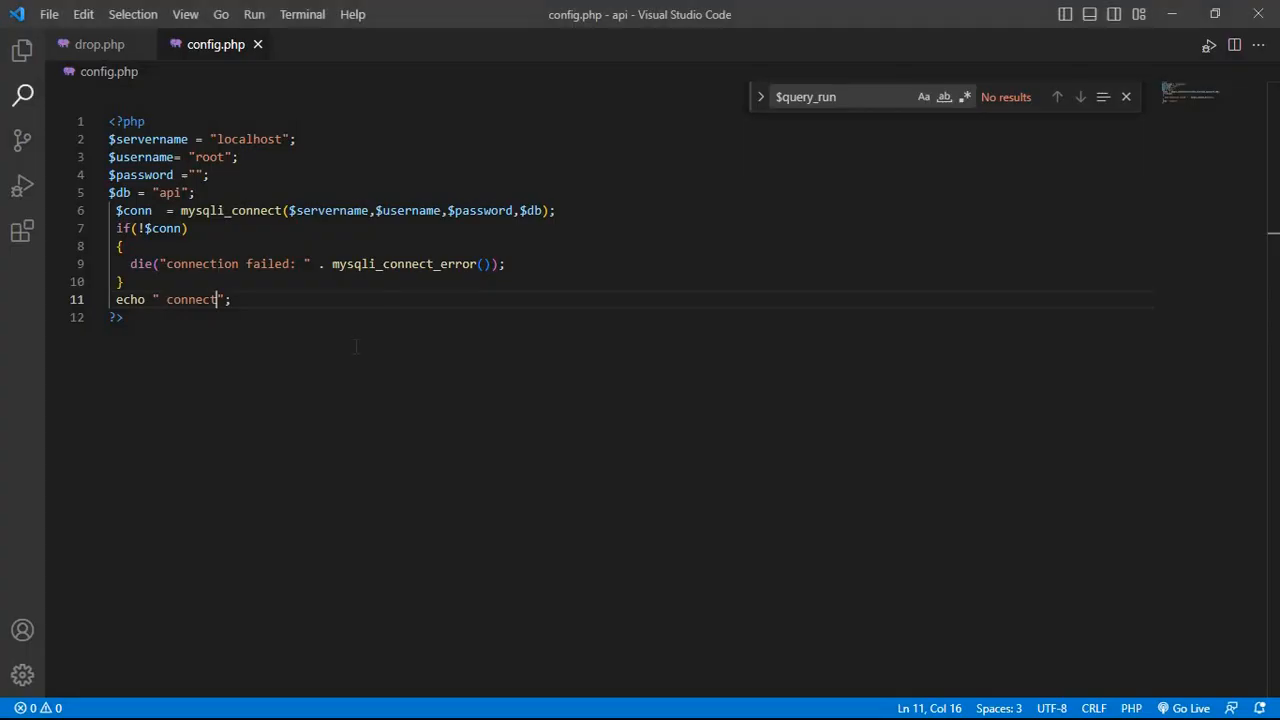
pyautogui.press('ctrl+a')
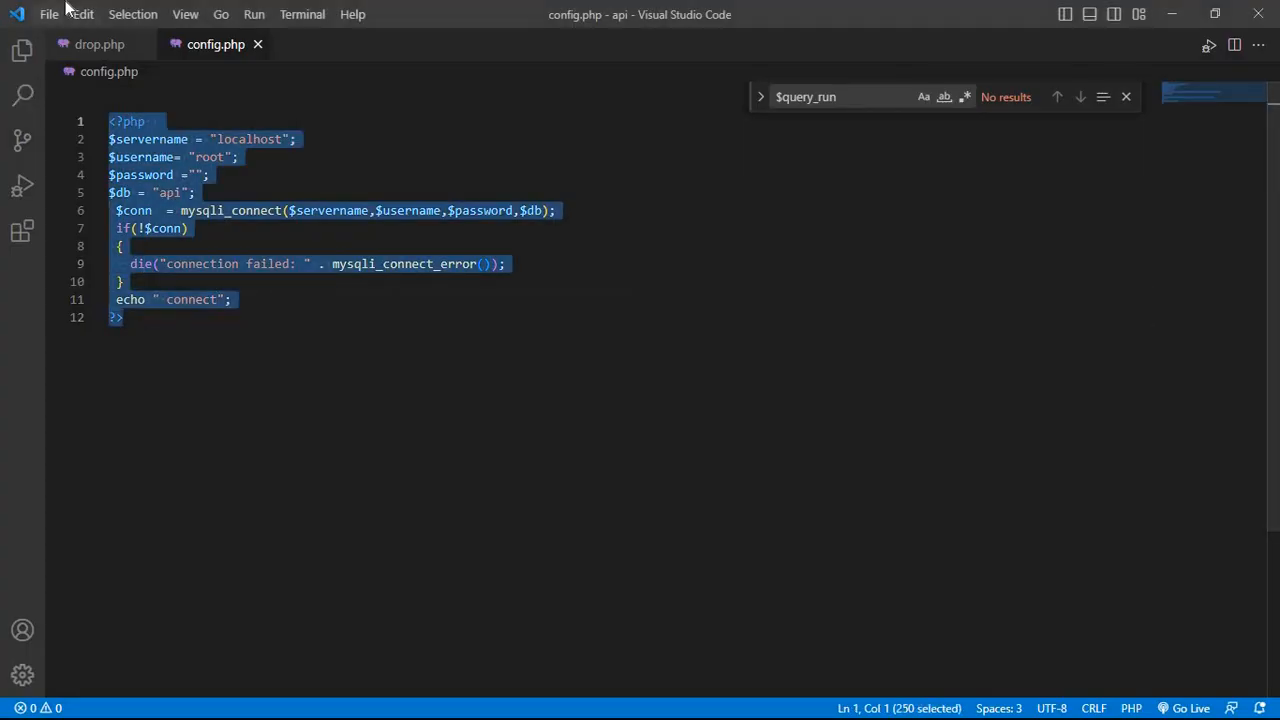
# - In the pasted copy, suffix variables with 1 and set $db1 to "admin"
pyautogui.click(124, 317)
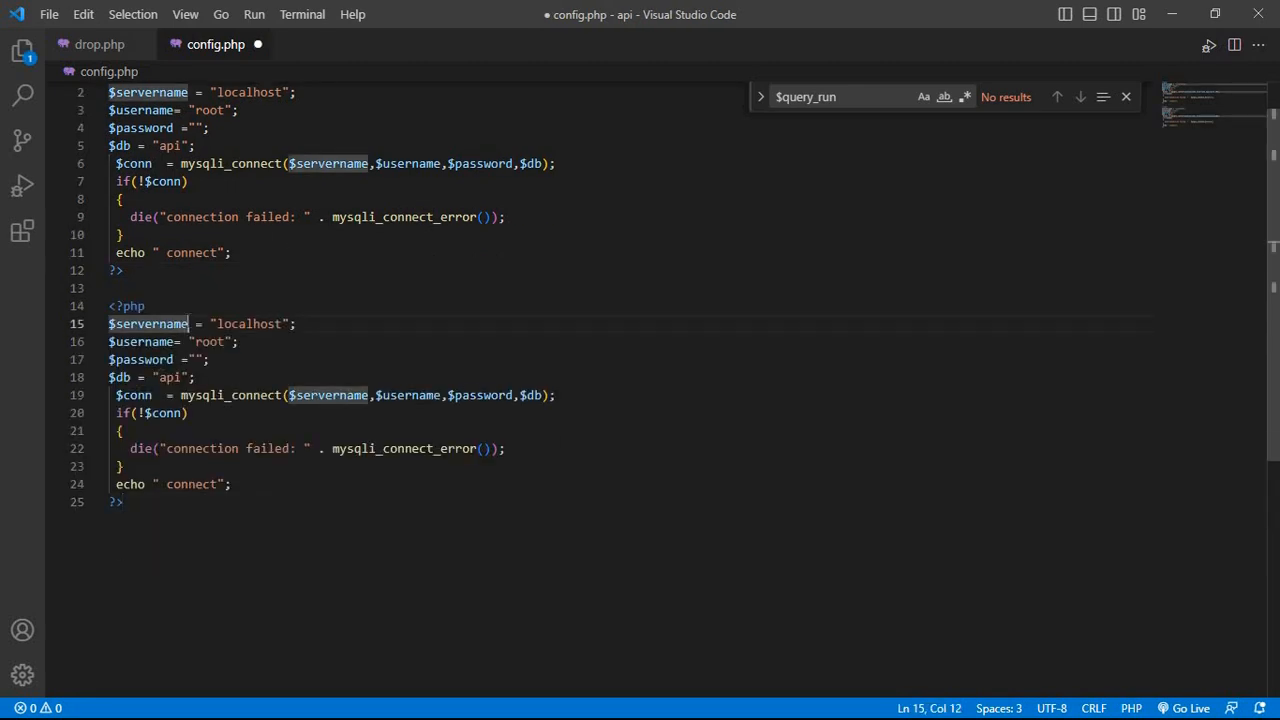
pyautogui.write('1')
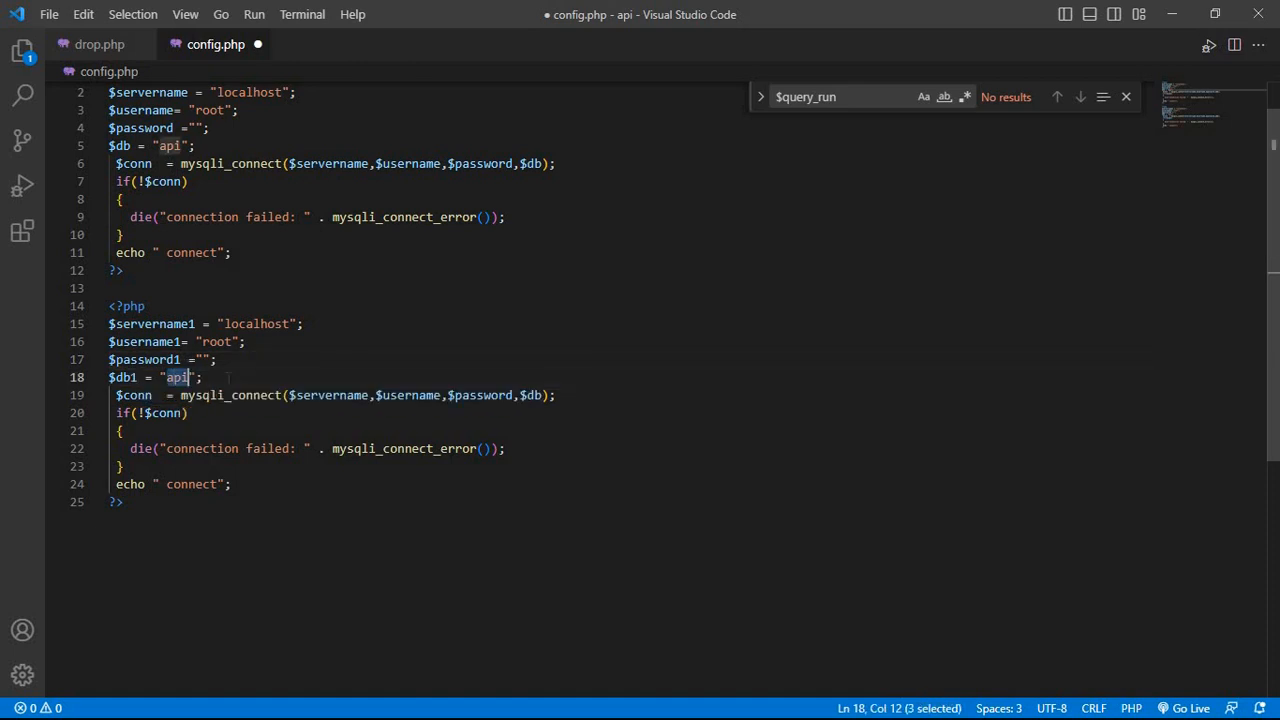
pyautogui.write('admin')
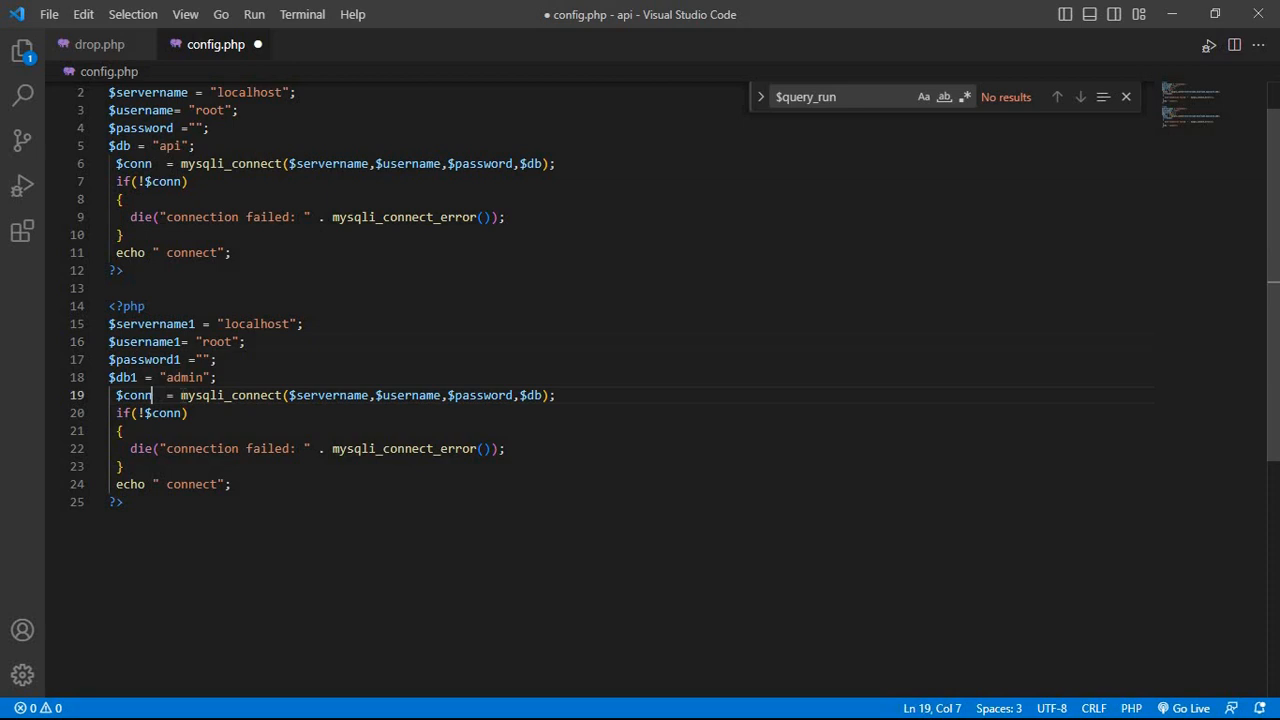
pyautogui.write('1')
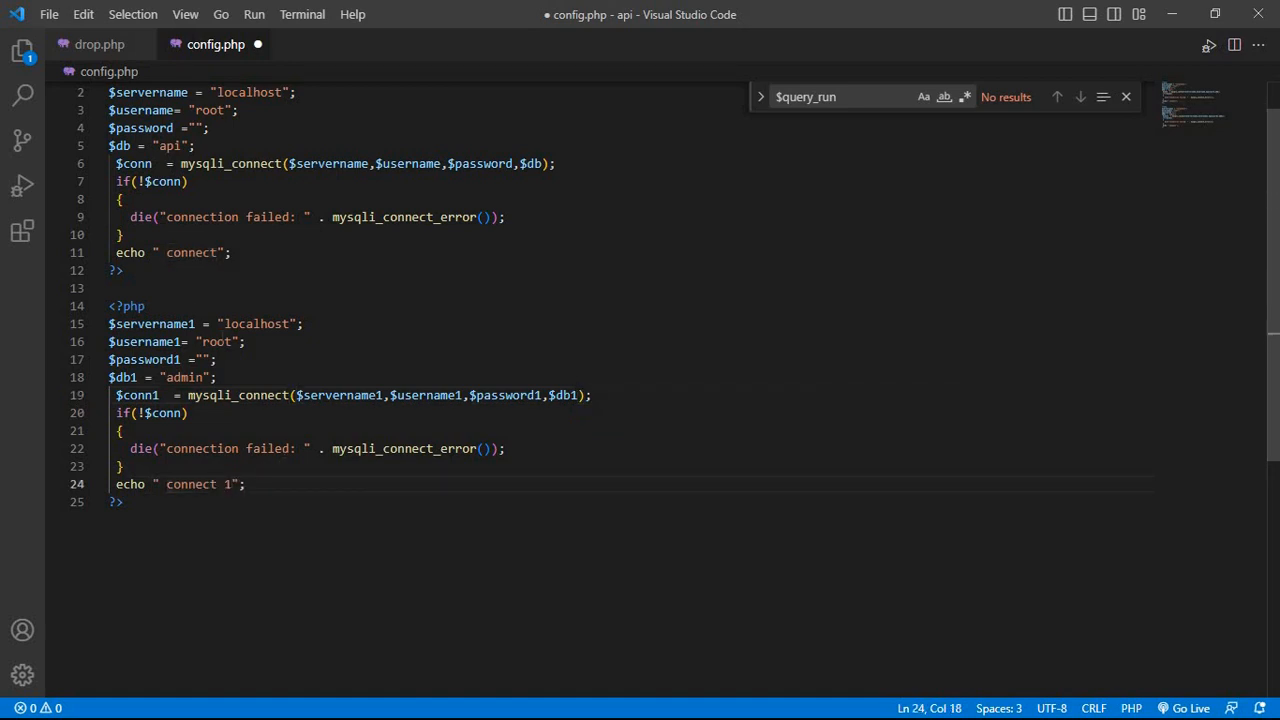
# - Insert a <br> line between the two blocks and save
pyautogui.press('Enter')
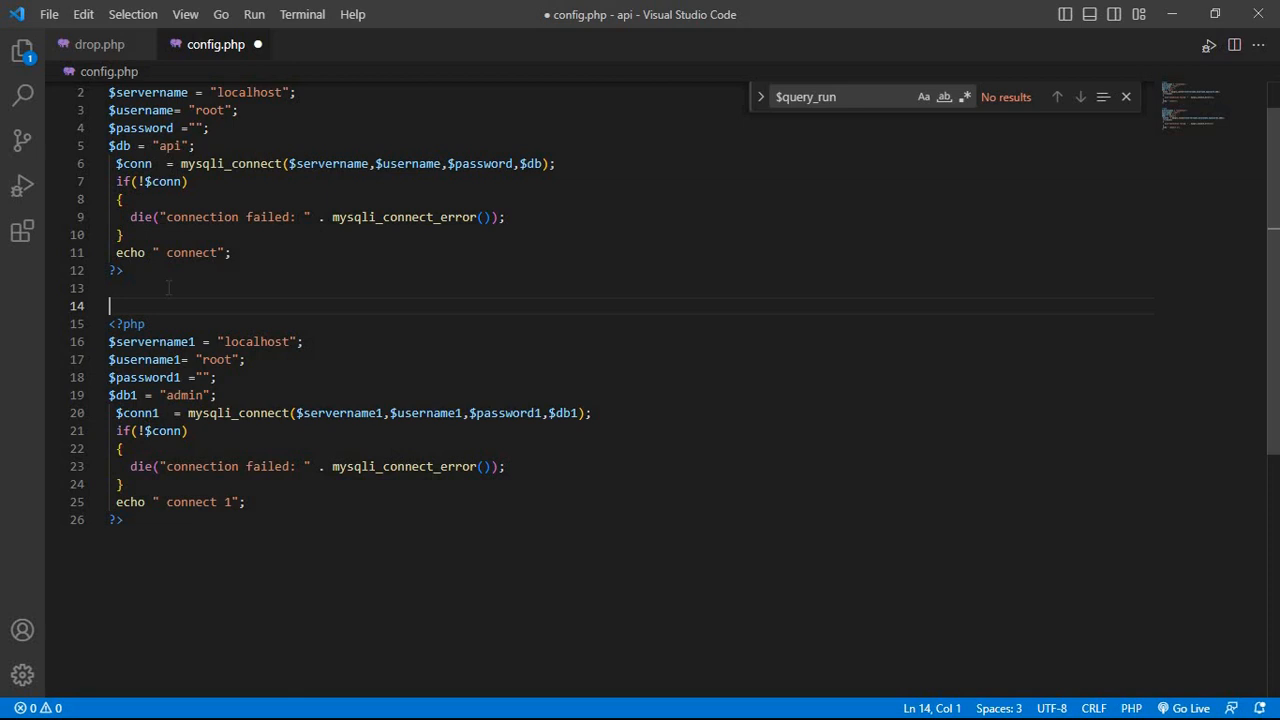
pyautogui.write('<br>')
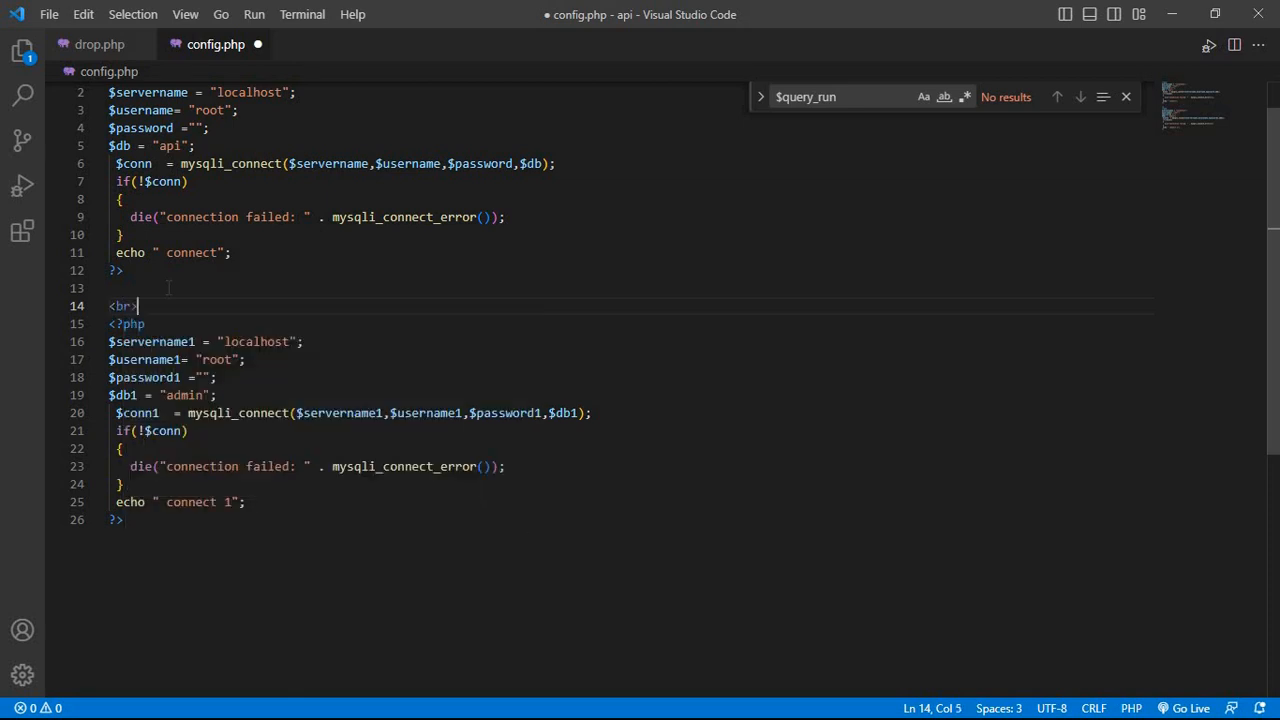
pyautogui.press('ctrl+s')
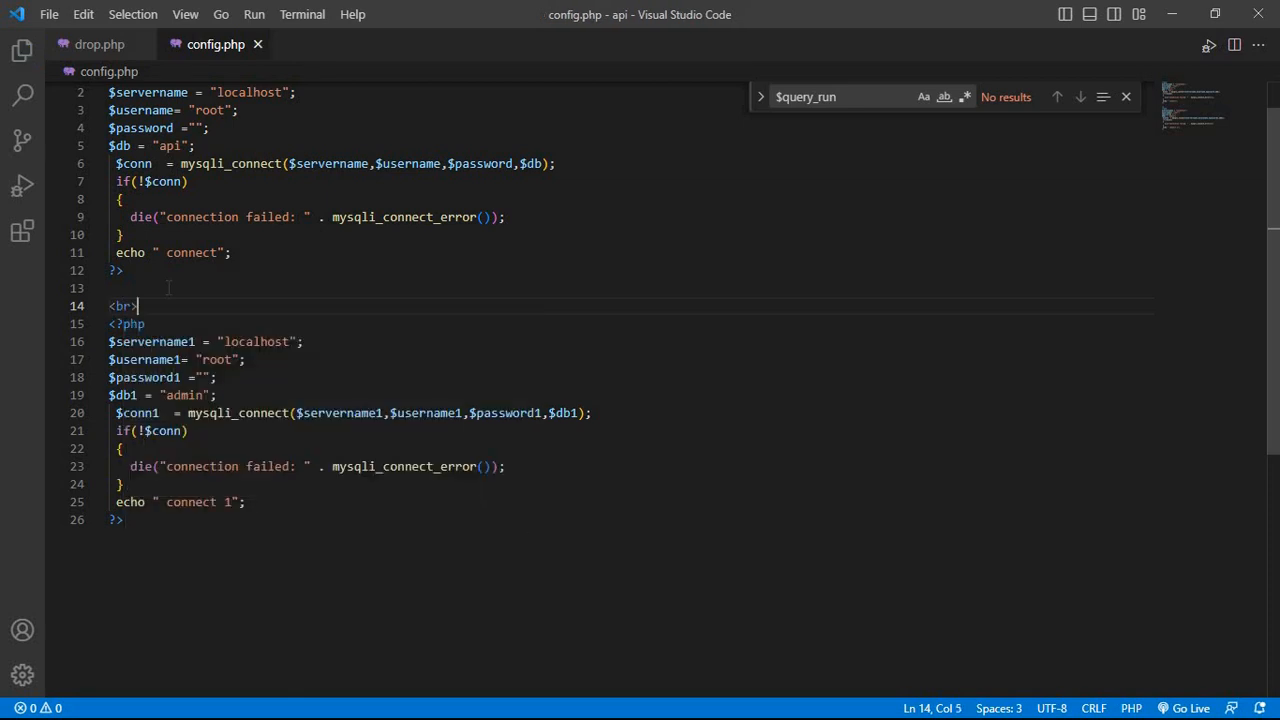